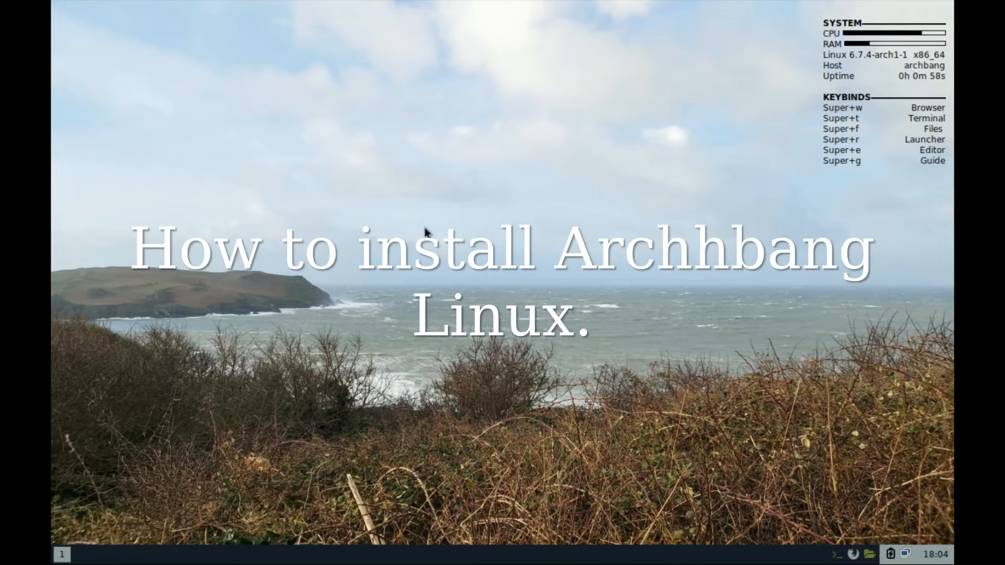
mouse_move(819, 170)
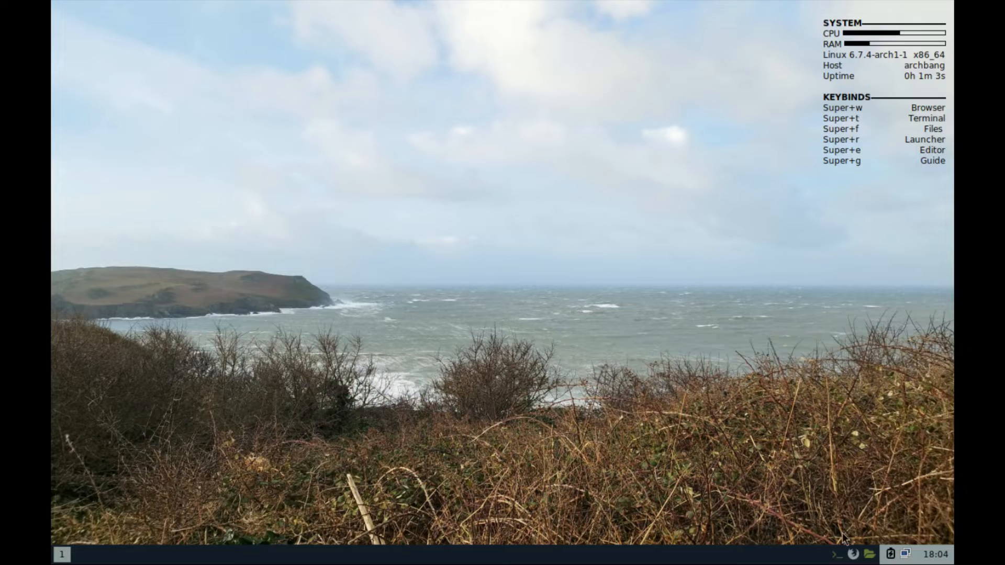
mouse_move(875, 166)
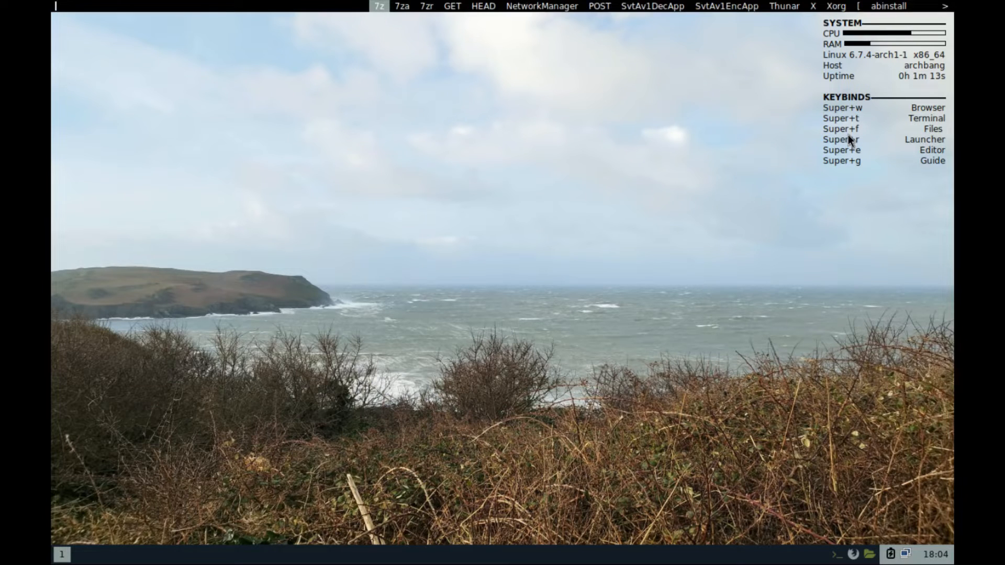
Start the ArchBang installer with sudo abinstall in a new terminal
key("super+r")
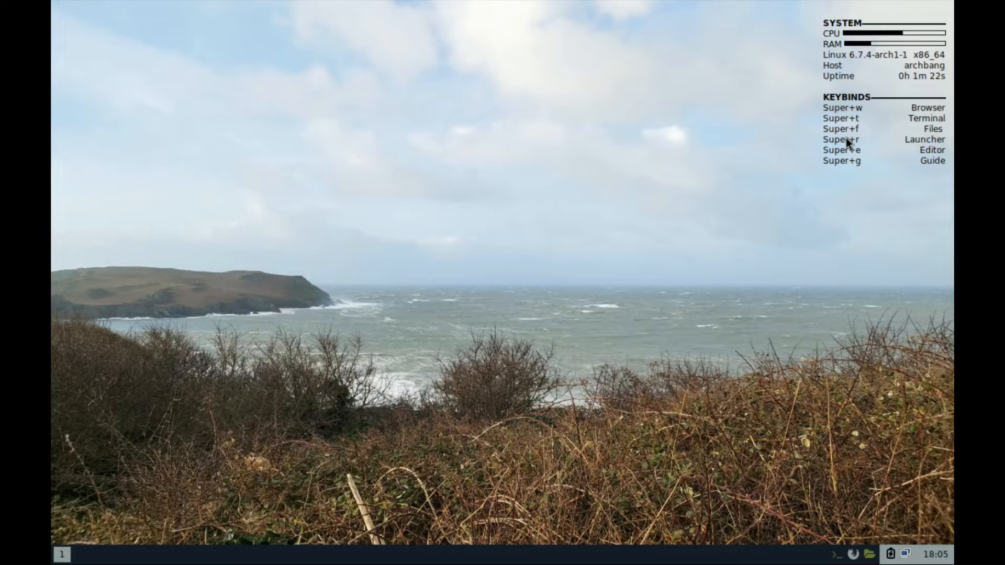
key("Super+t")
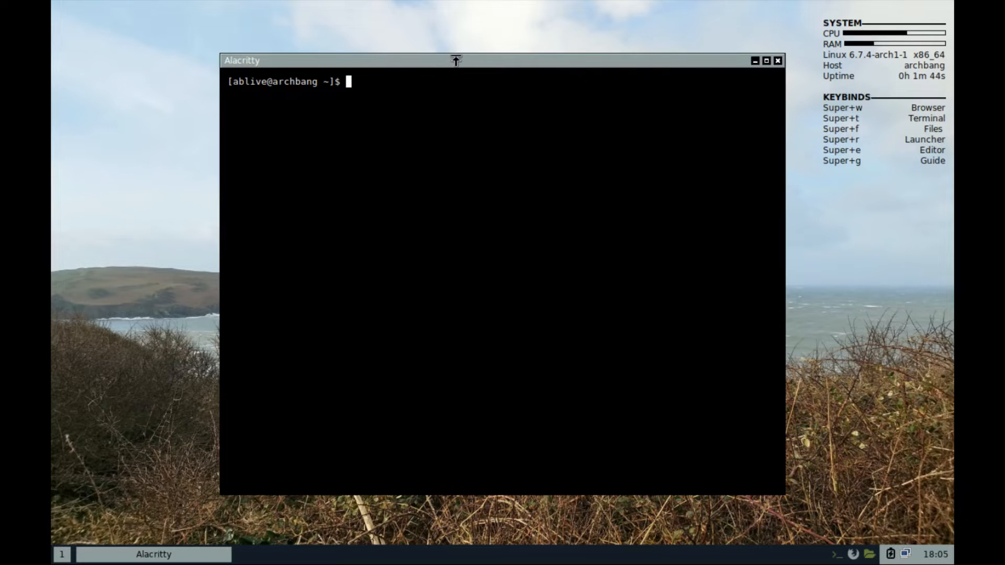
type("sudo")
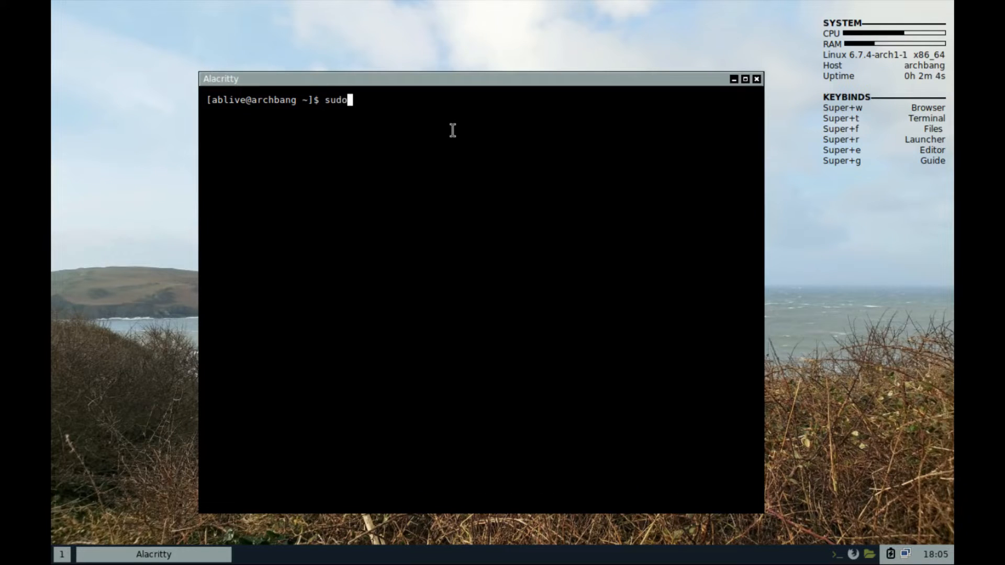
type("abinstall")
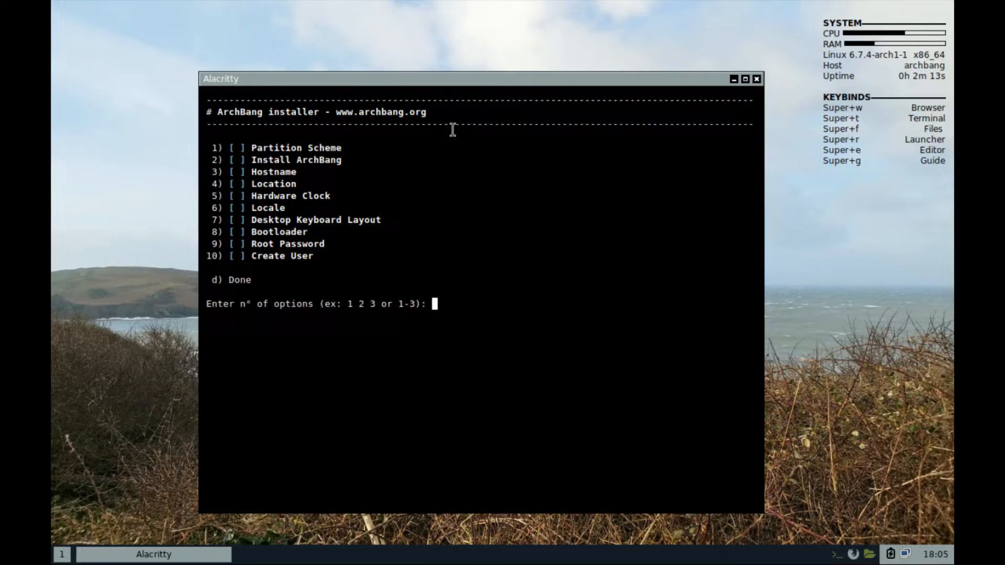
Choose Partition Scheme, Default layout, gparted as the tool and /dev/vda as the disk
type("1")
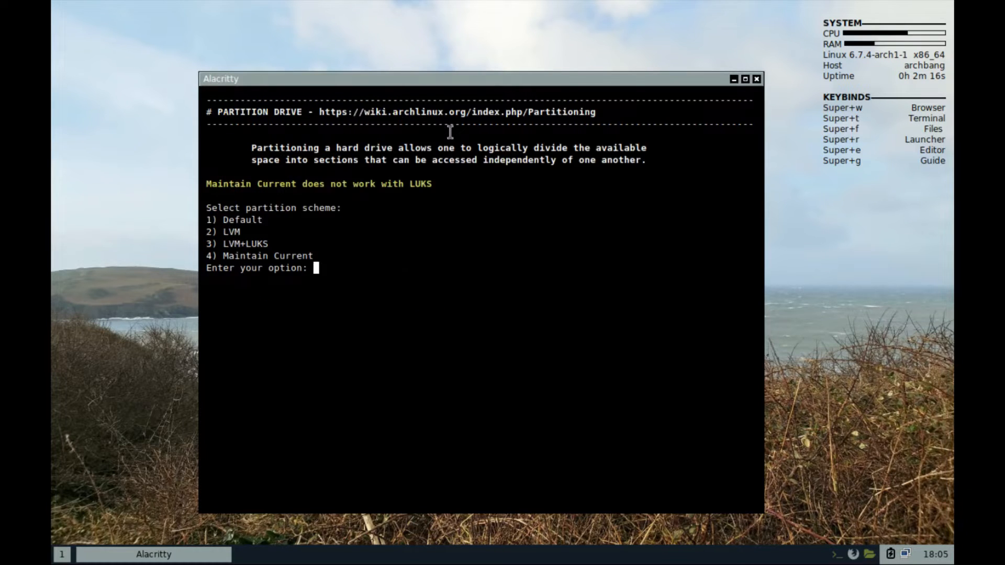
type("1")
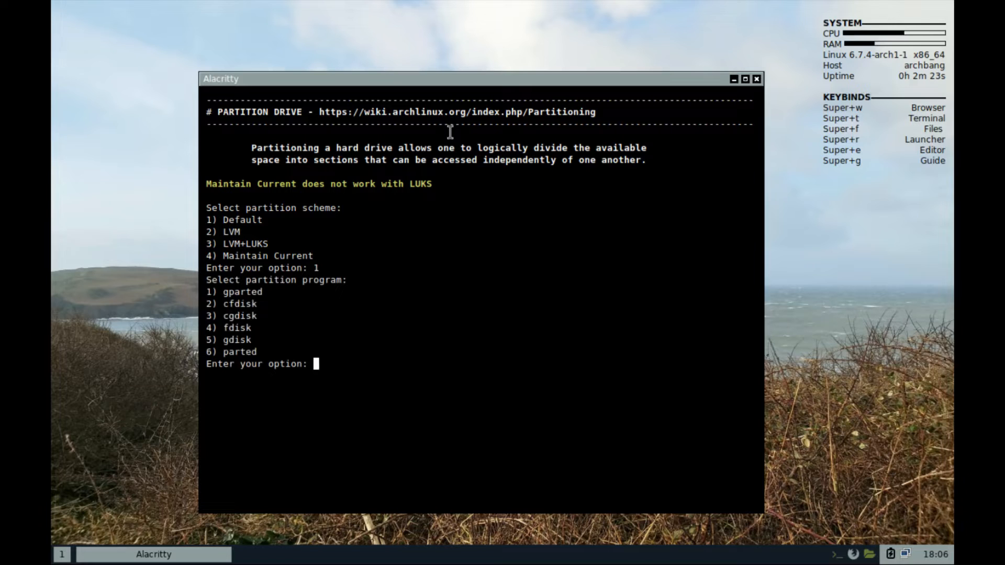
type("1")
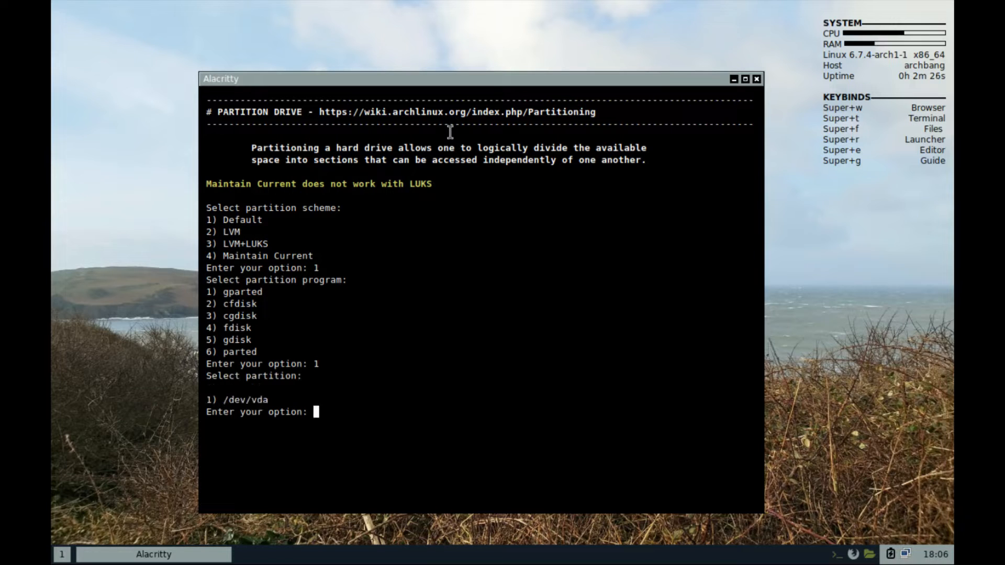
type("1")
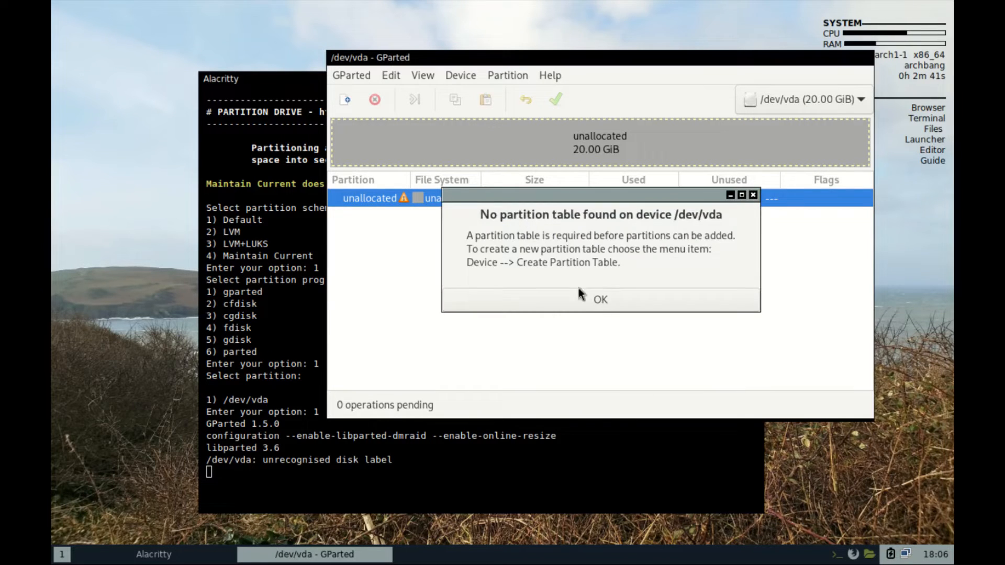
Create a new msdos partition table on /dev/vda via the Device menu
left_click(460, 75)
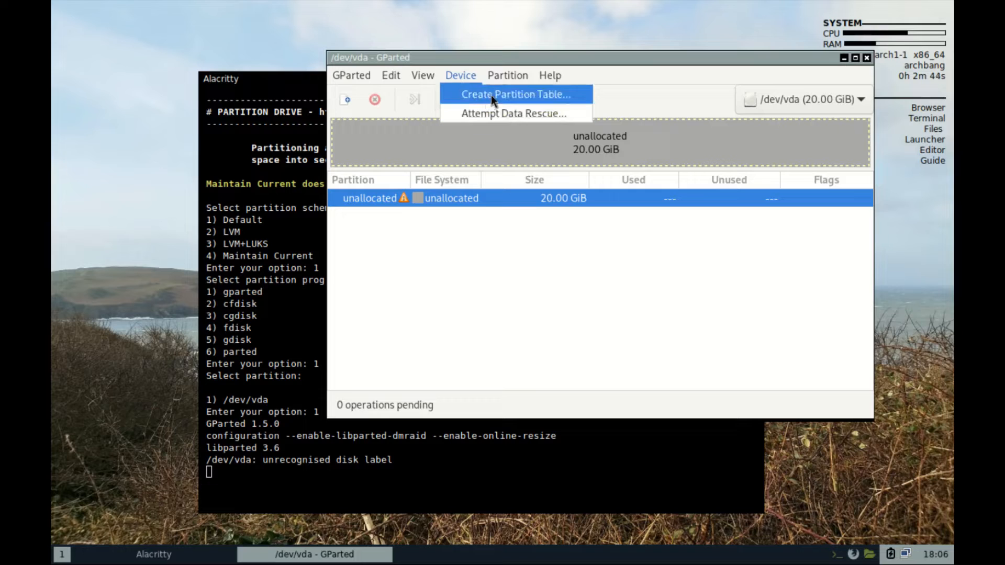
left_click(513, 94)
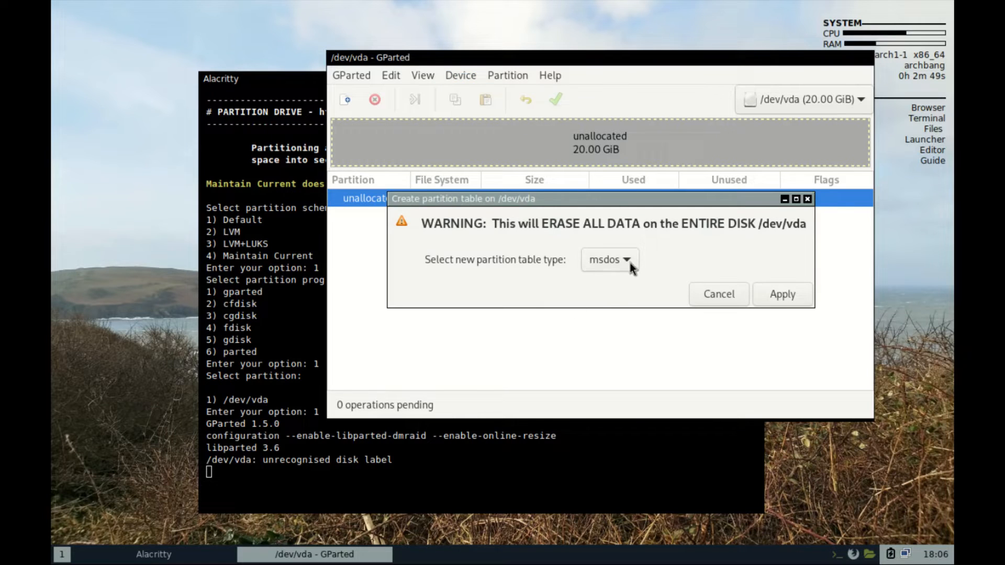
left_click(607, 259)
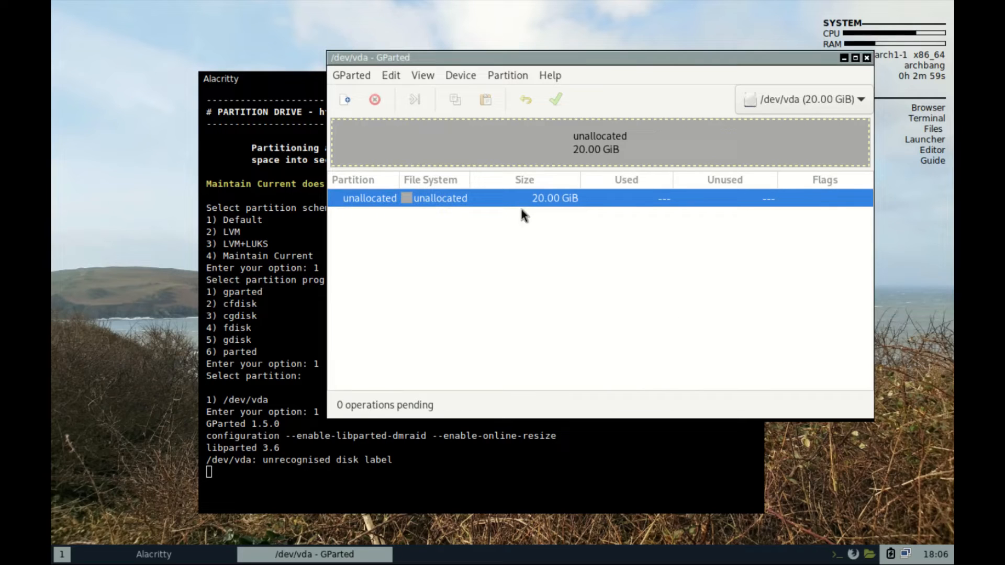
Queue a new 550 MiB fat32 primary partition named EFI in the unallocated space
right_click(522, 198)
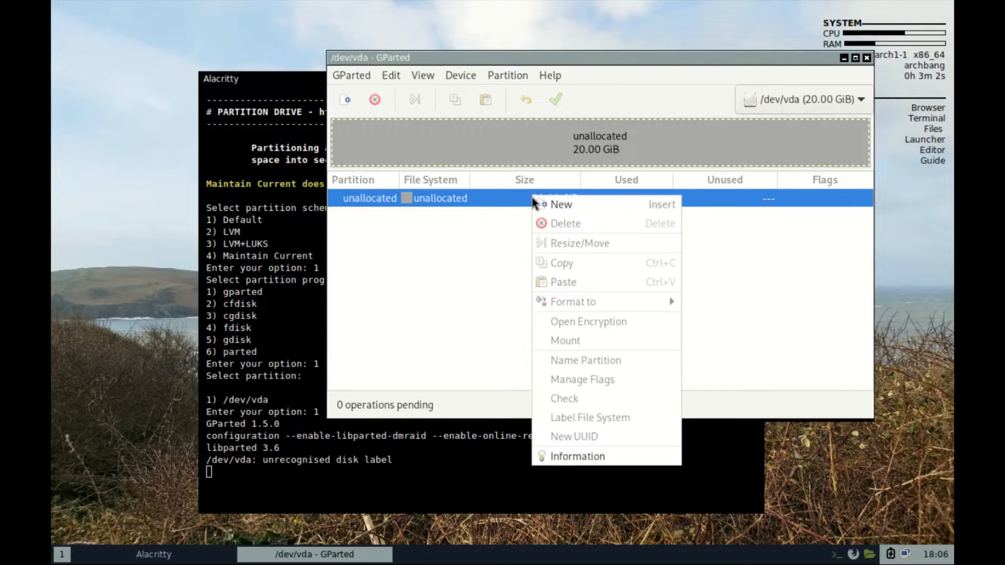
left_click(559, 204)
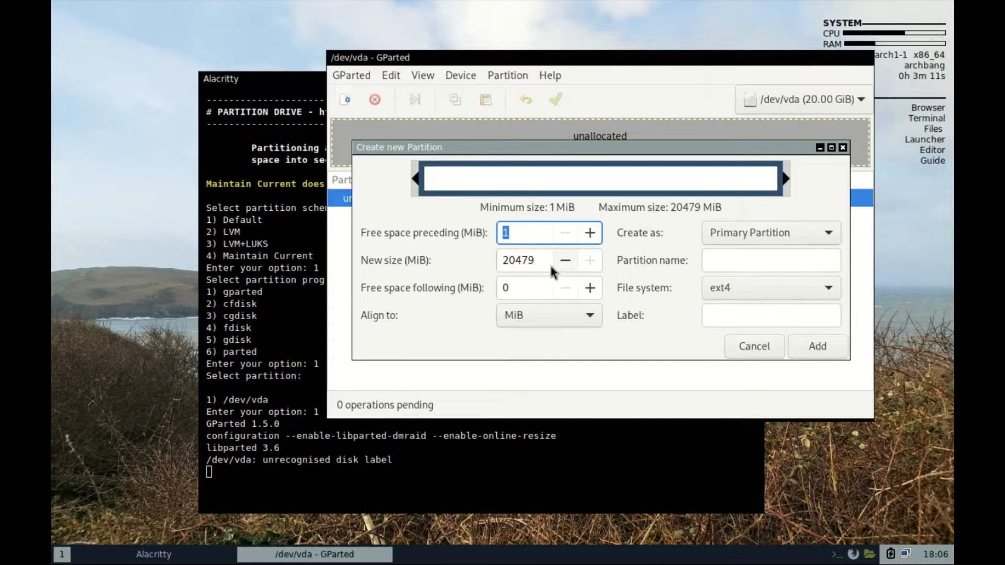
left_click(526, 259)
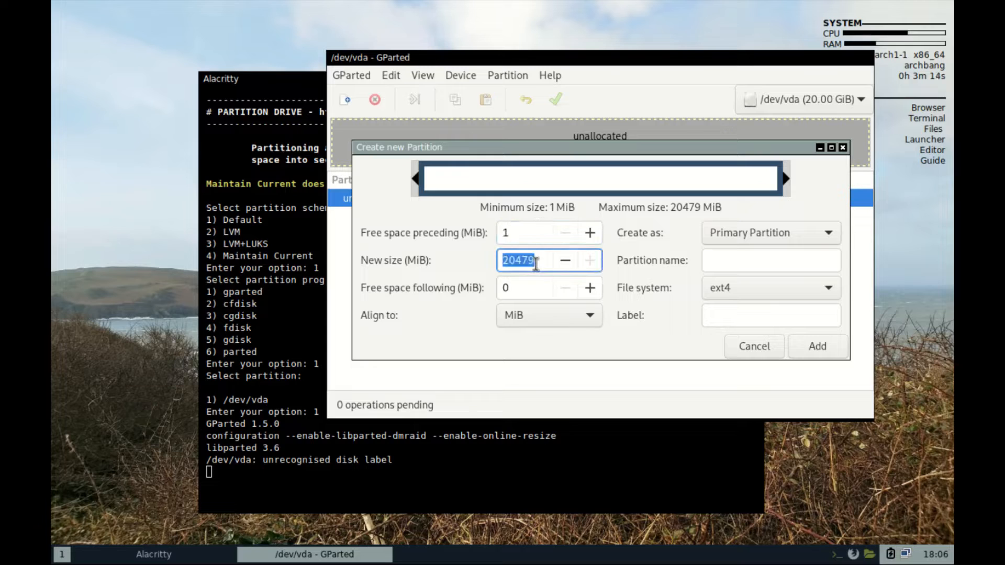
type("550")
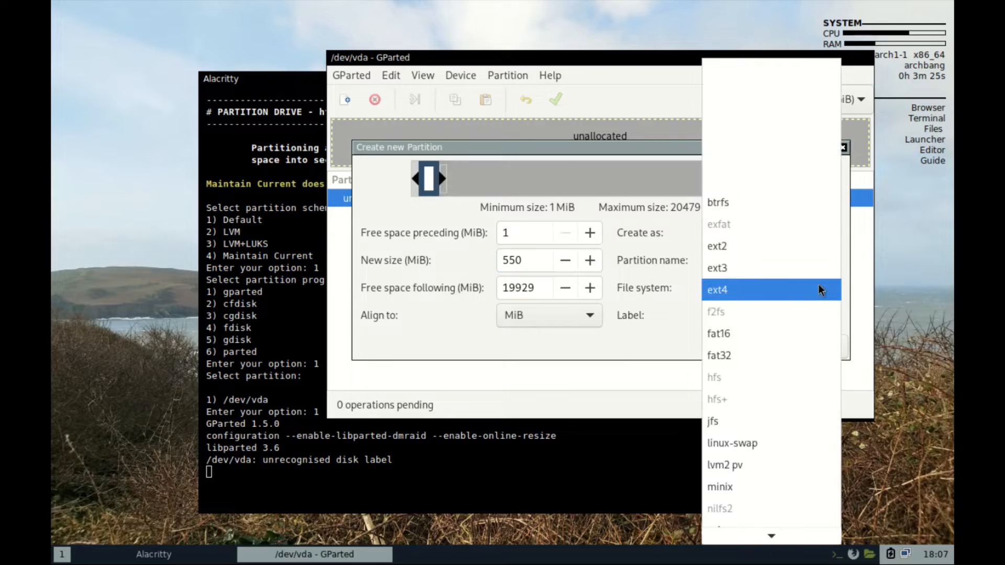
left_click(718, 355)
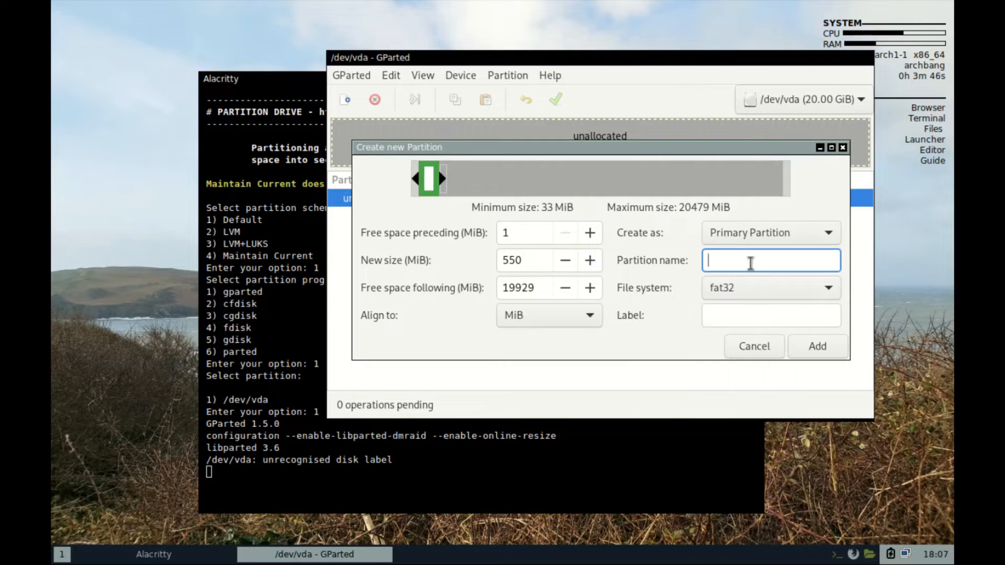
type("EFI")
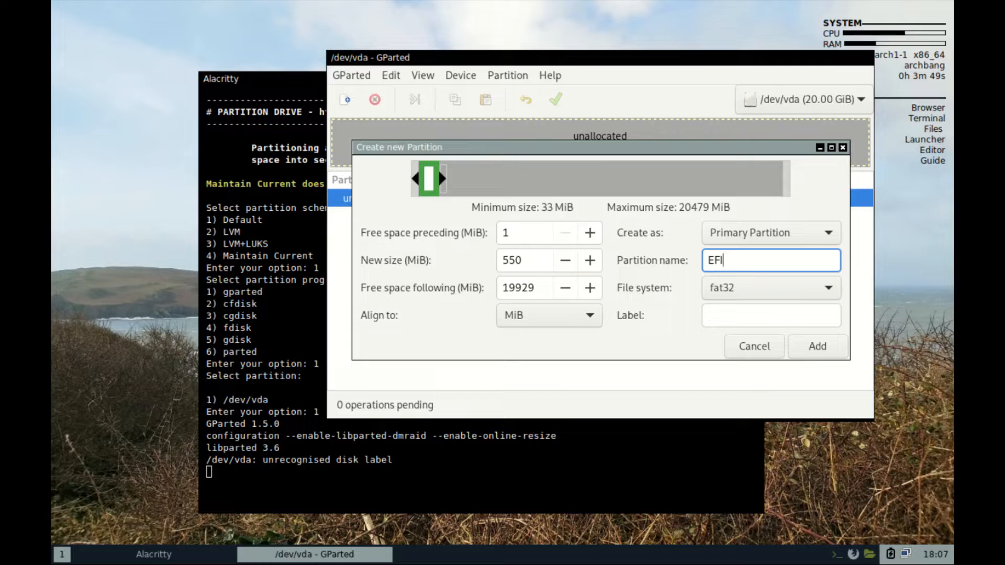
mouse_move(724, 287)
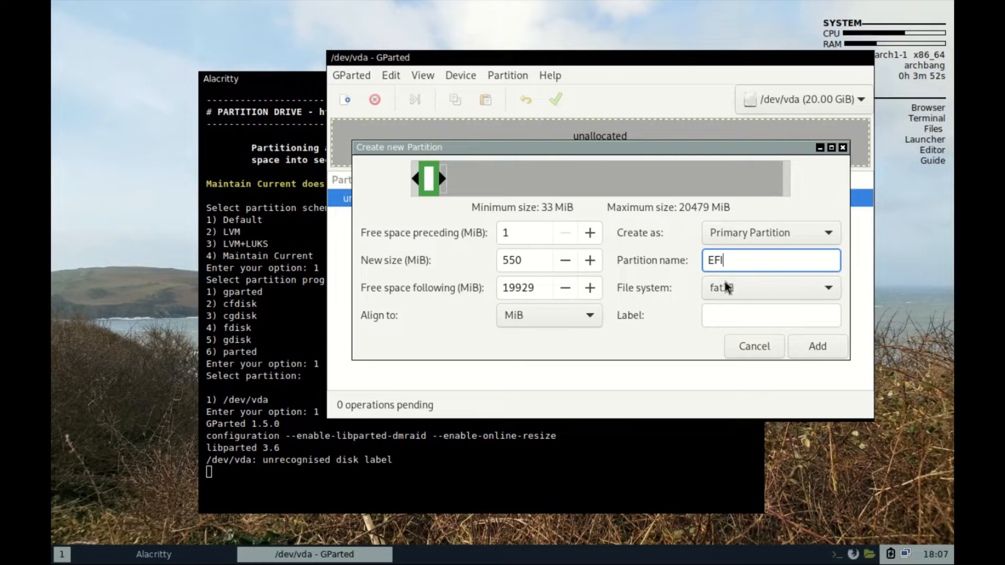
left_click(816, 347)
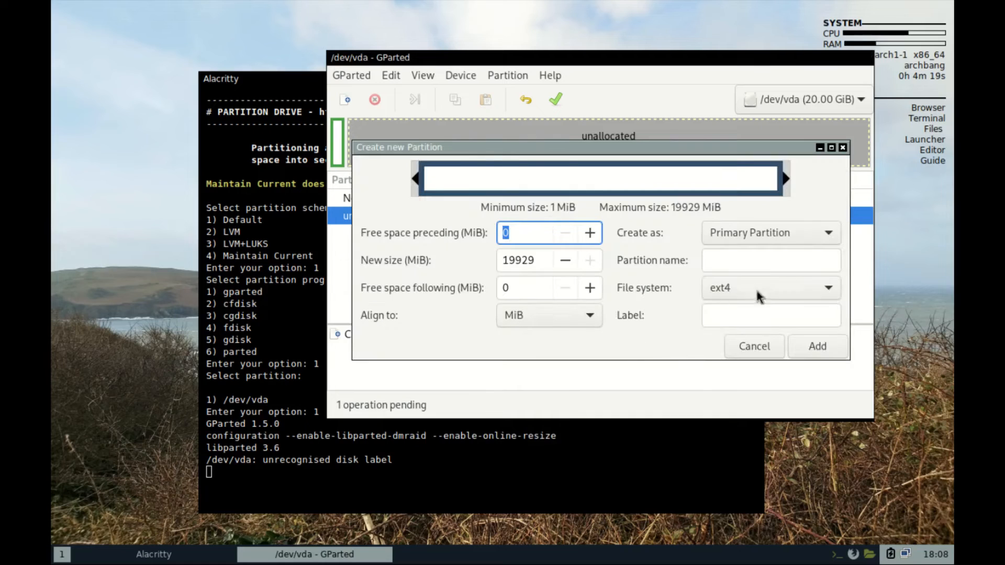
Queue a second partition named Root filling the remaining space with 1 MiB free after it
left_click(769, 260)
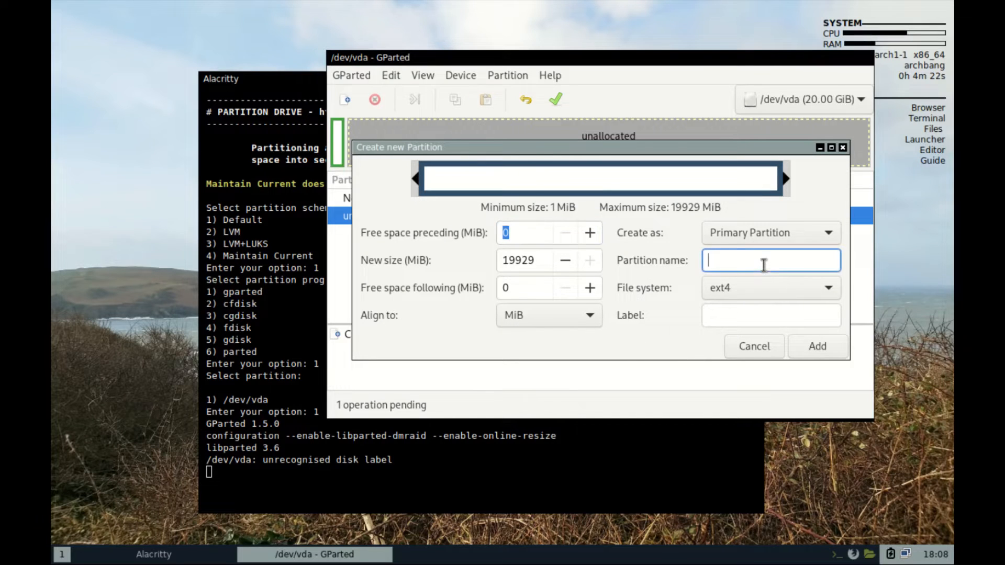
type("Root")
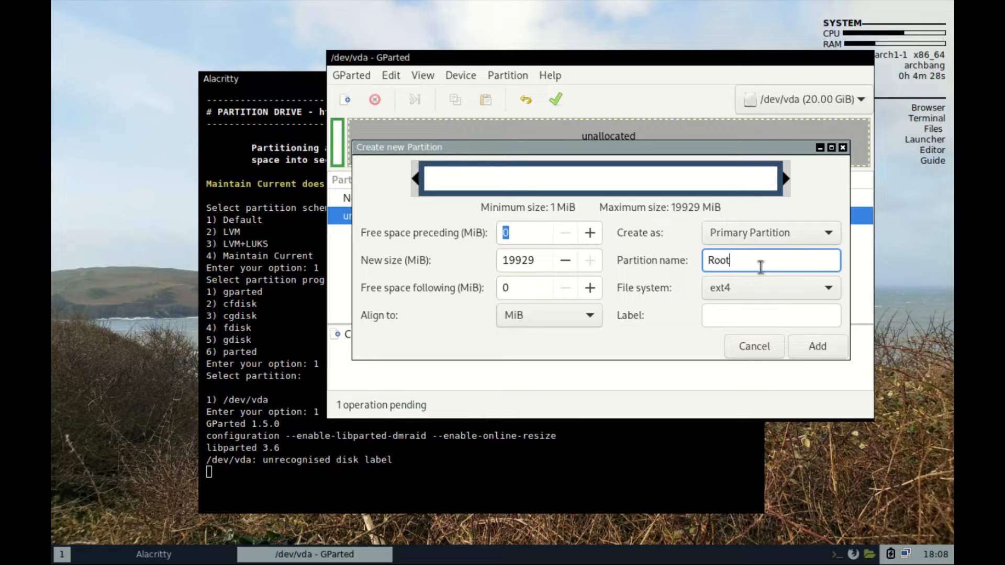
left_click(588, 286)
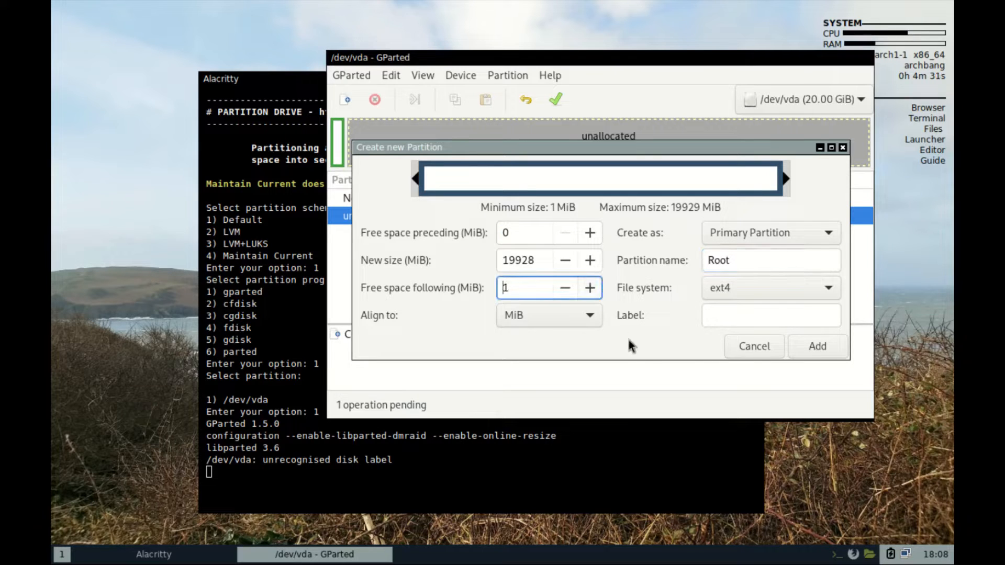
left_click(816, 346)
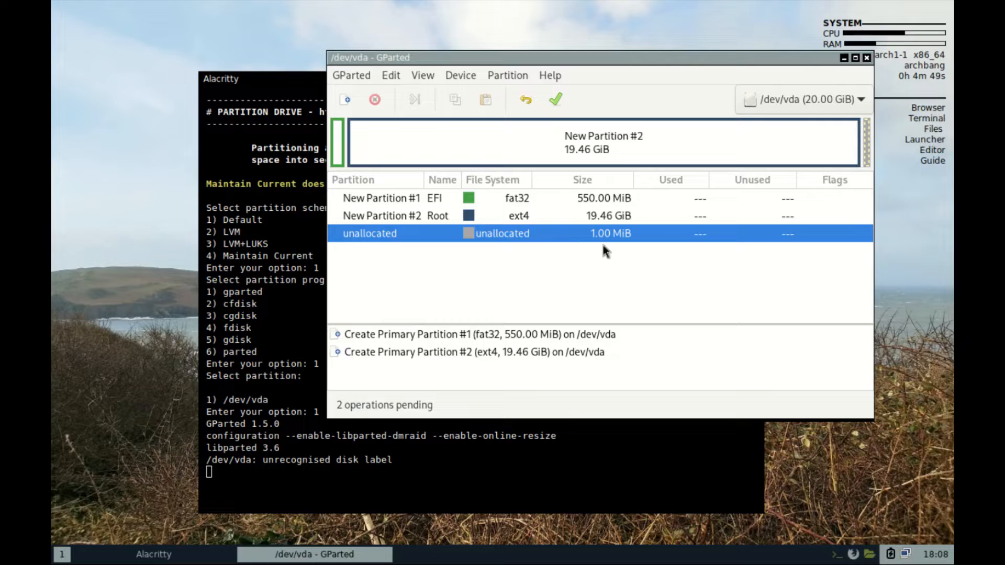
Apply all pending operations, creating the EFI and 19.46 GiB Root partitions
left_click(555, 99)
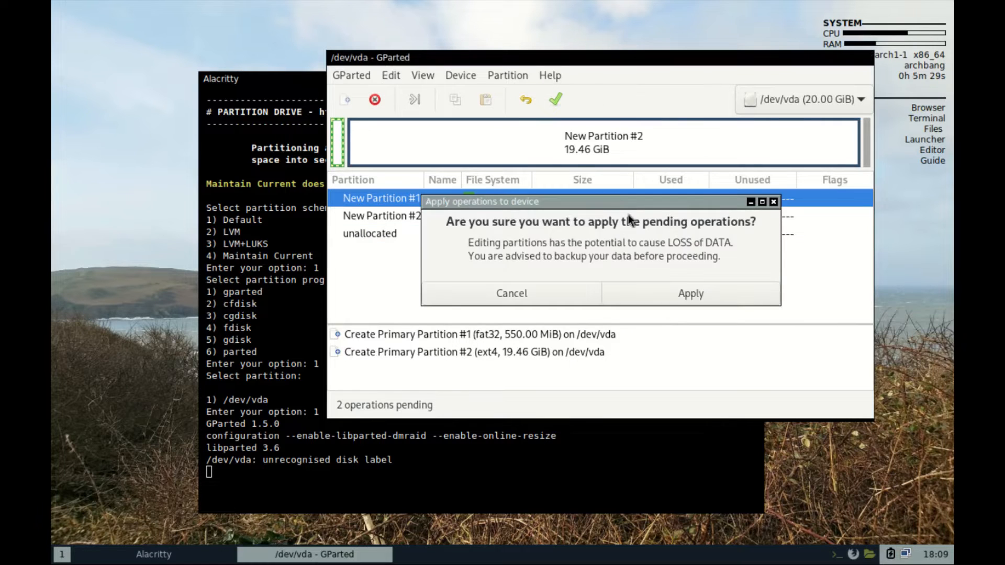
left_click(690, 293)
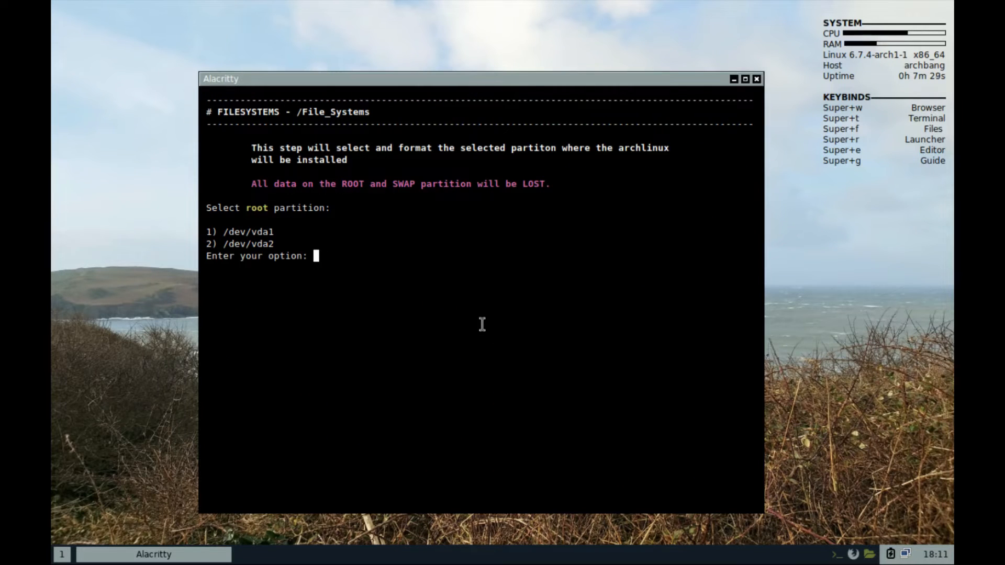
Format /dev/vda2 as ext4 root and create a 1.9 GiB swap file
type("2")
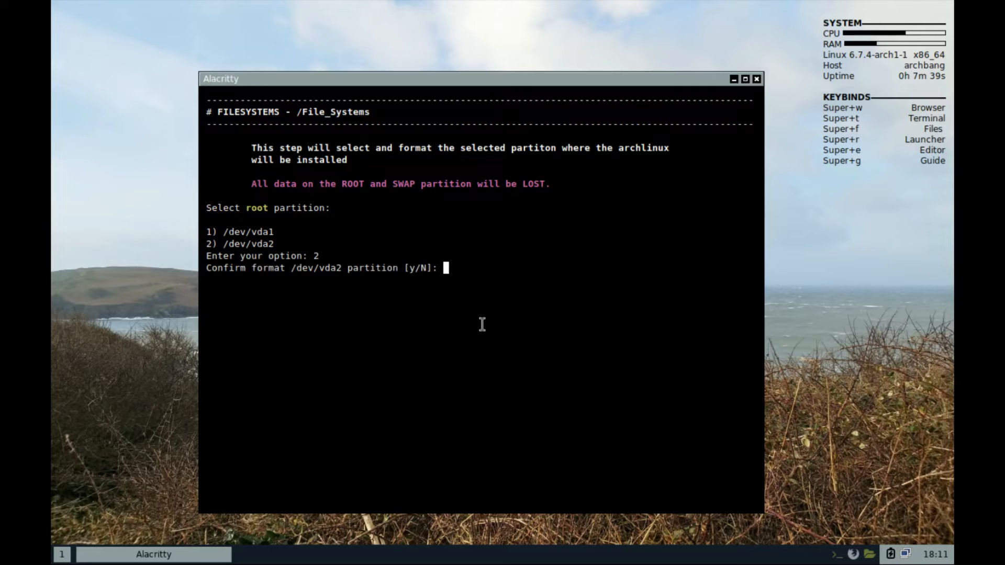
type("y")
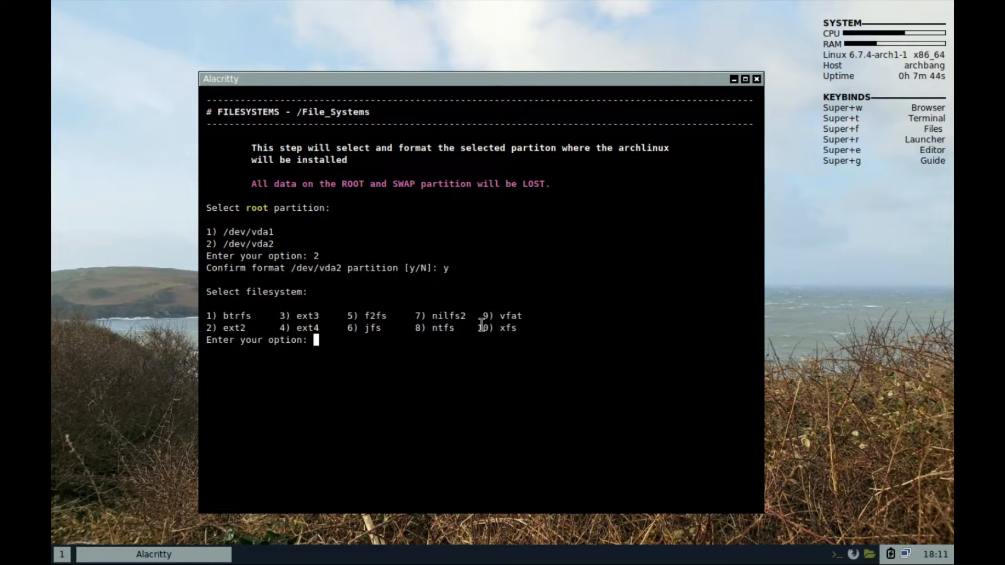
type("4")
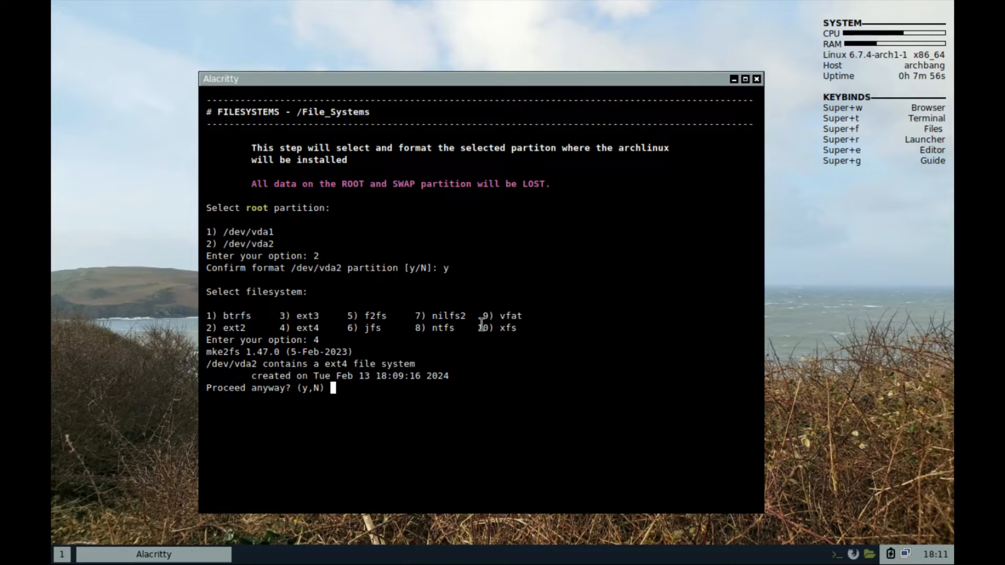
type("y")
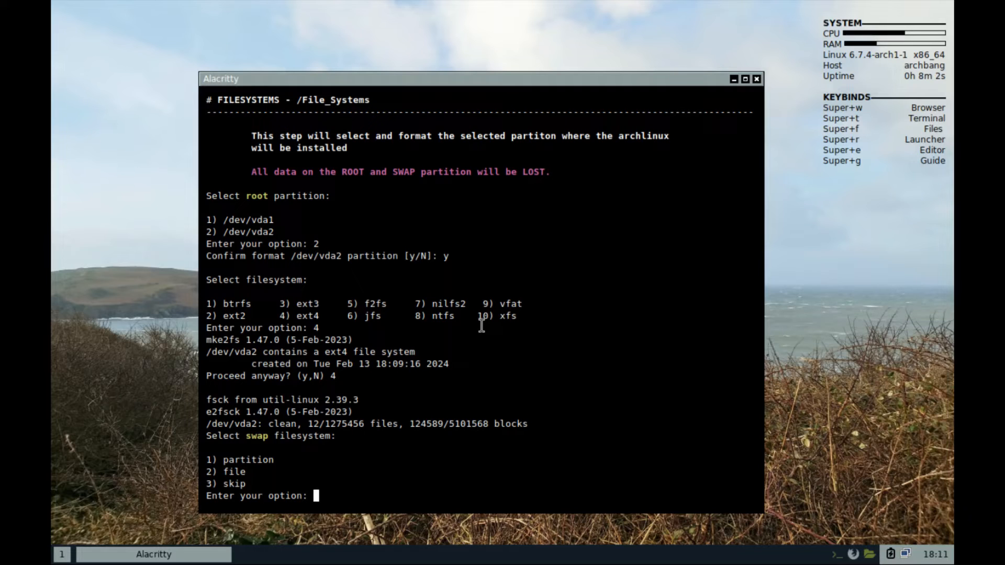
type("2")
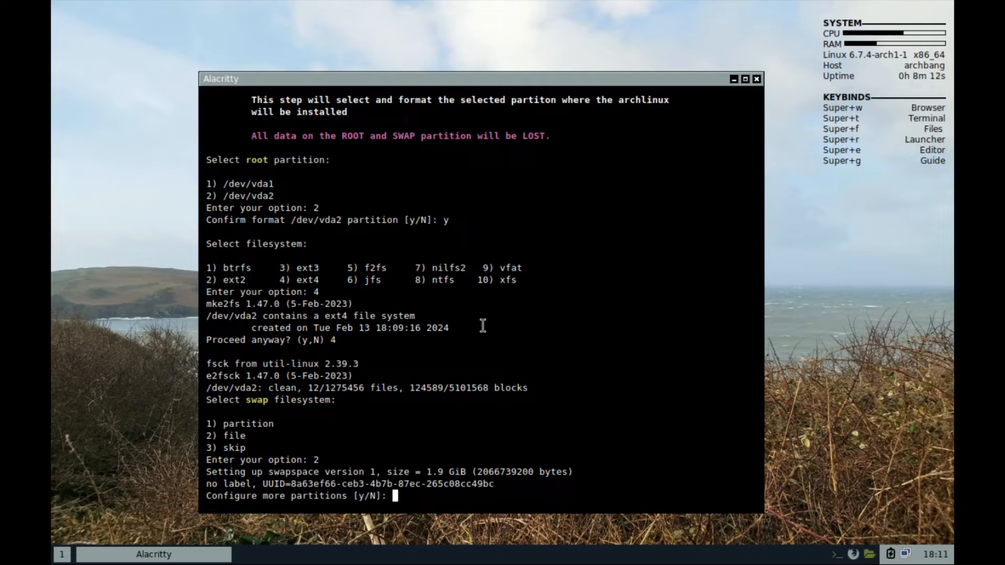
type("y")
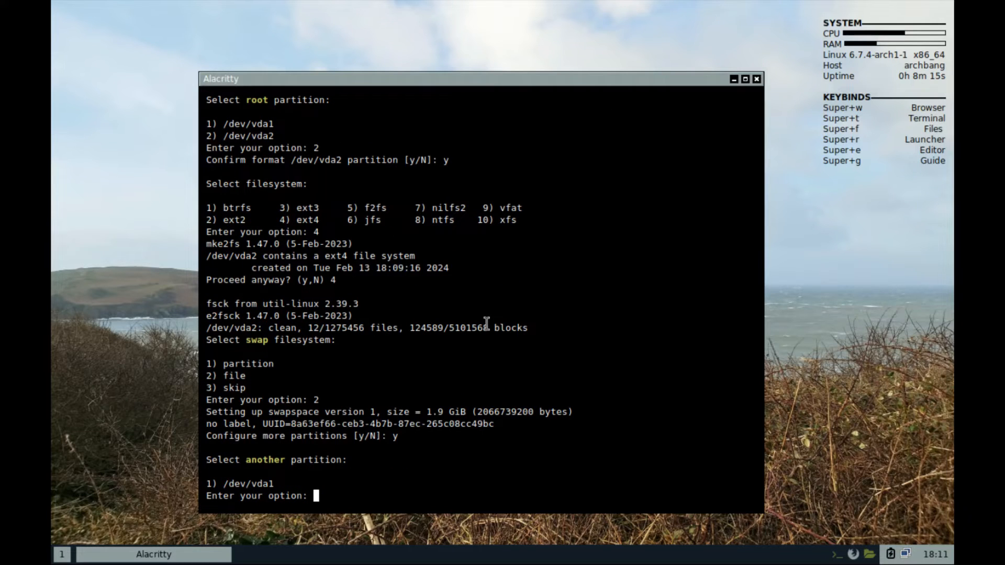
Mount /dev/vda1 at /boot/efi as vfat without formatting and confirm the mount summary
type("1")
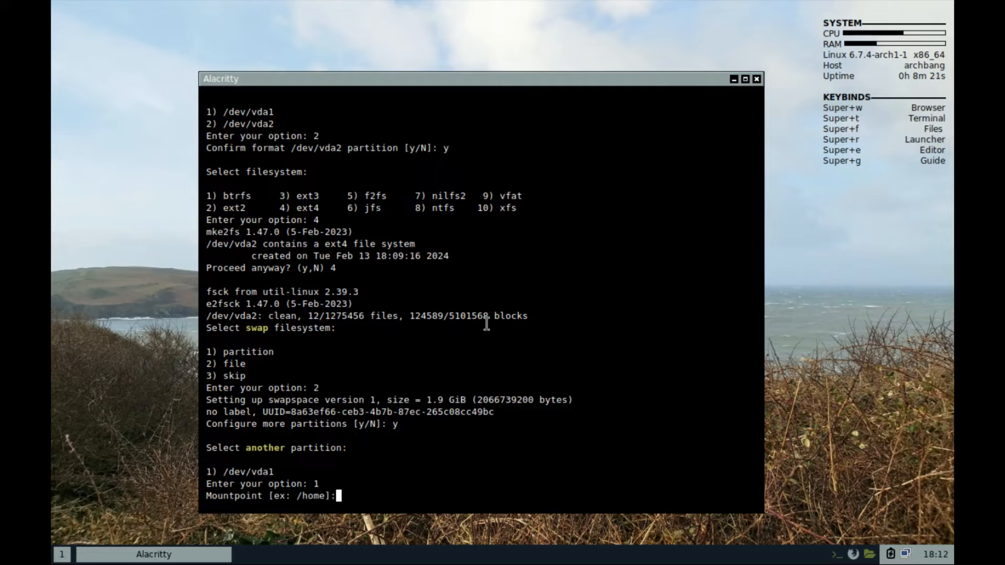
type("/boot")
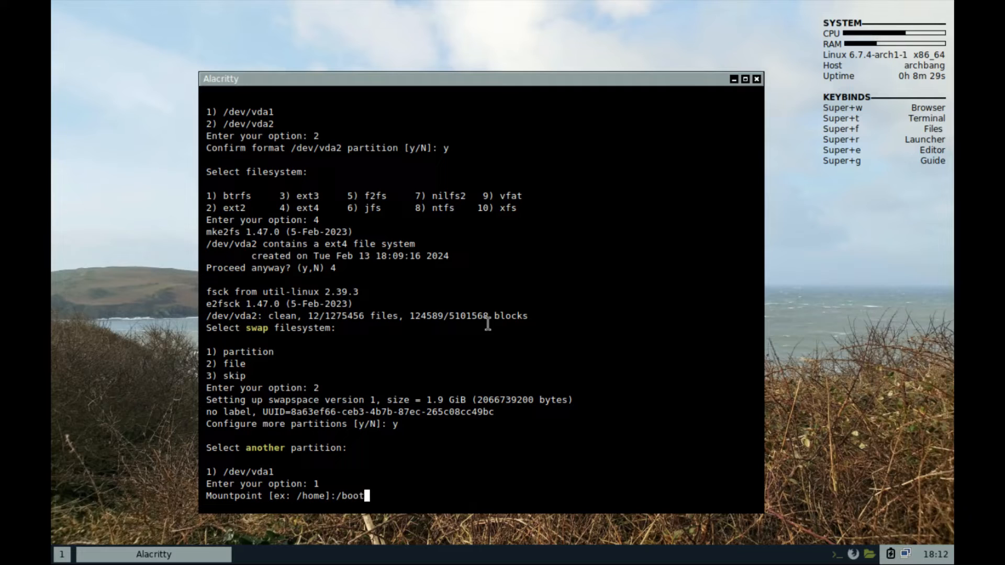
type("/efi")
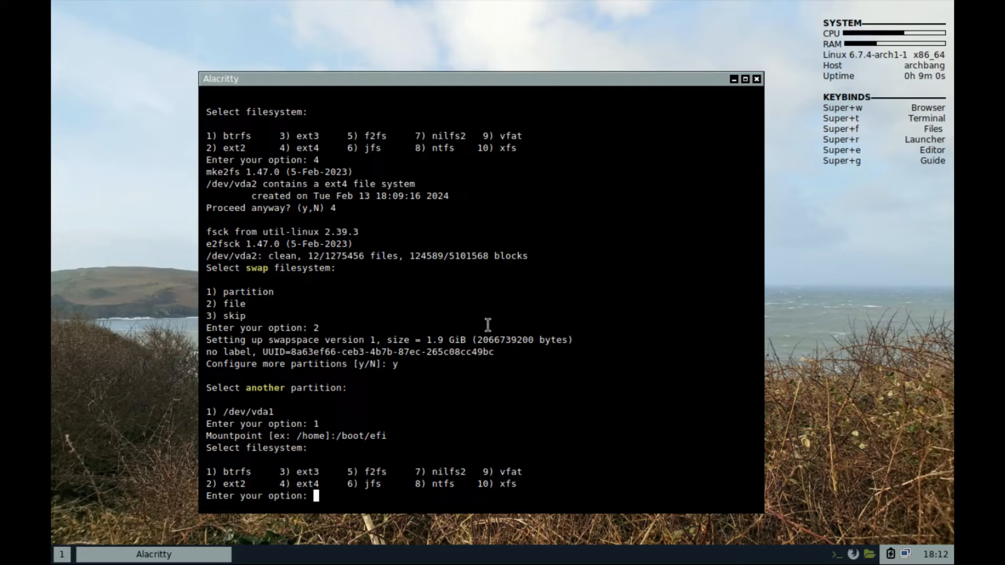
type("9")
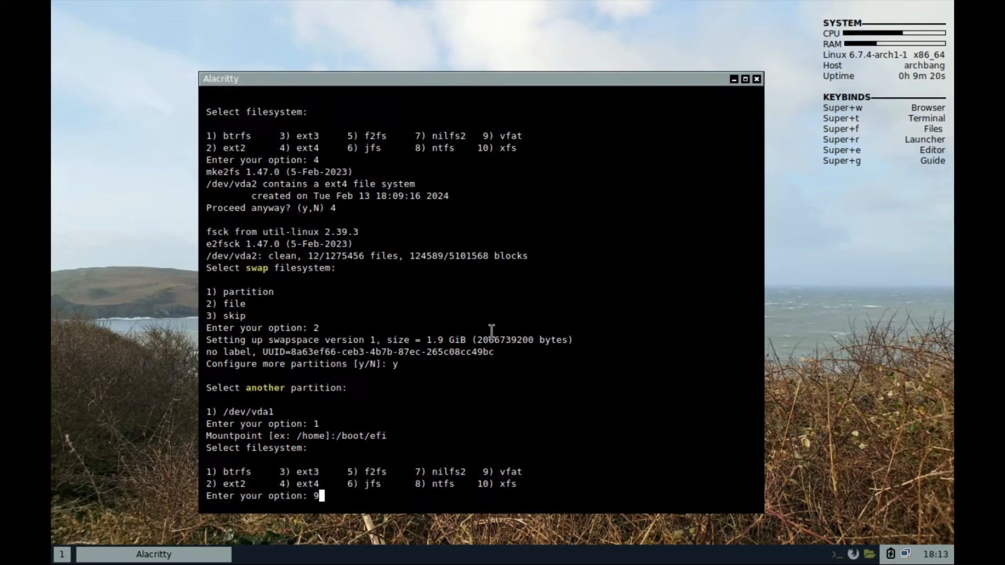
key("enter")
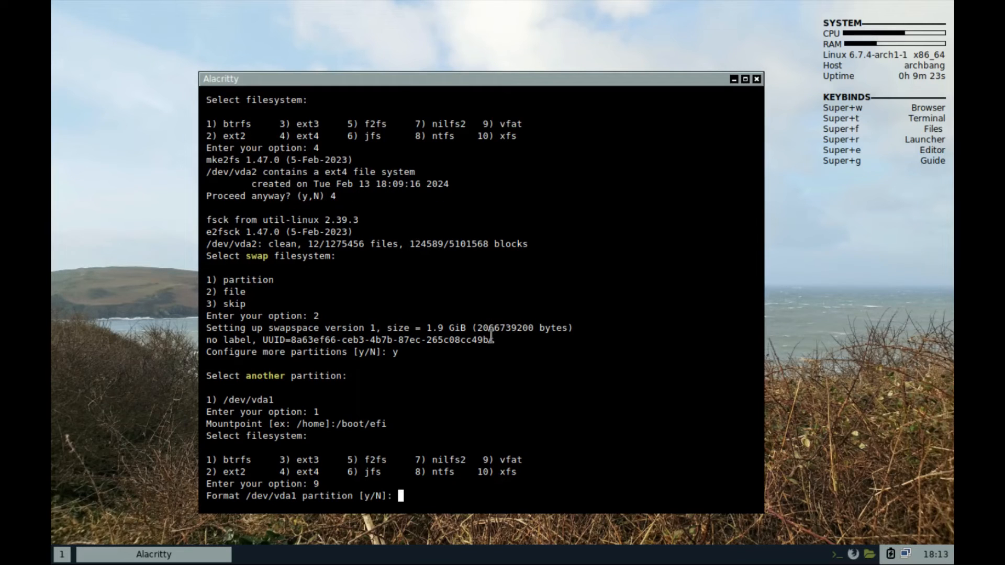
type("n")
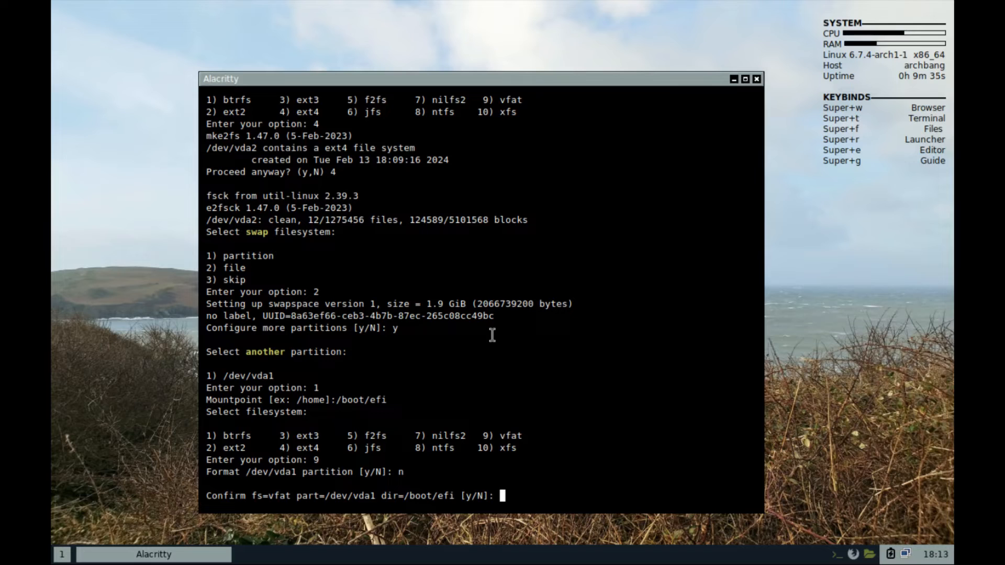
type("y")
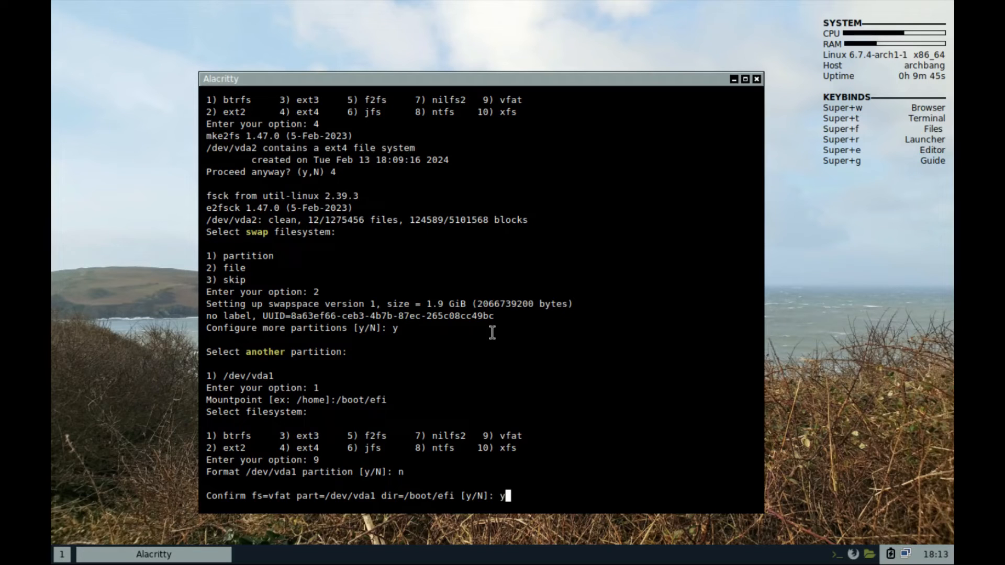
key("enter")
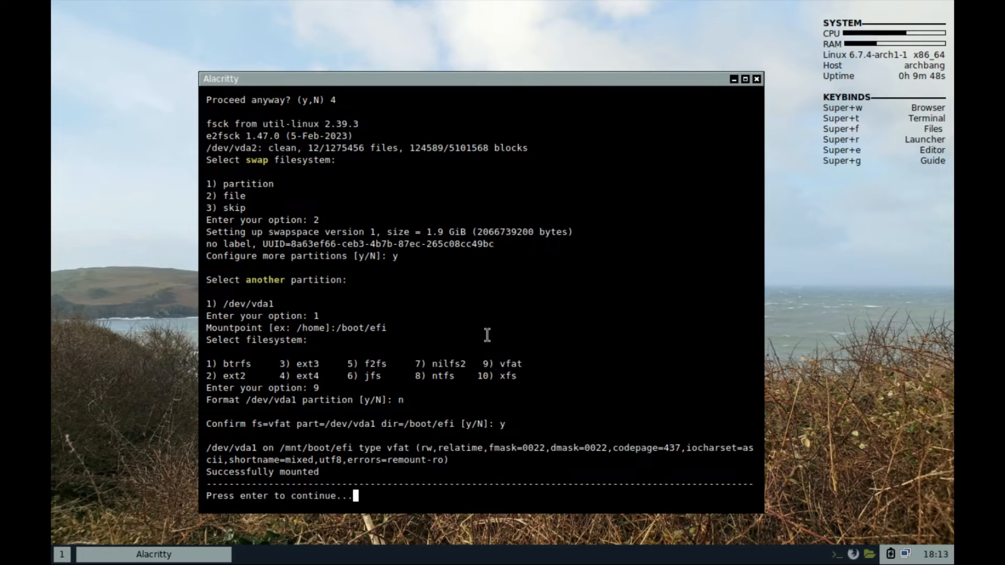
key("enter")
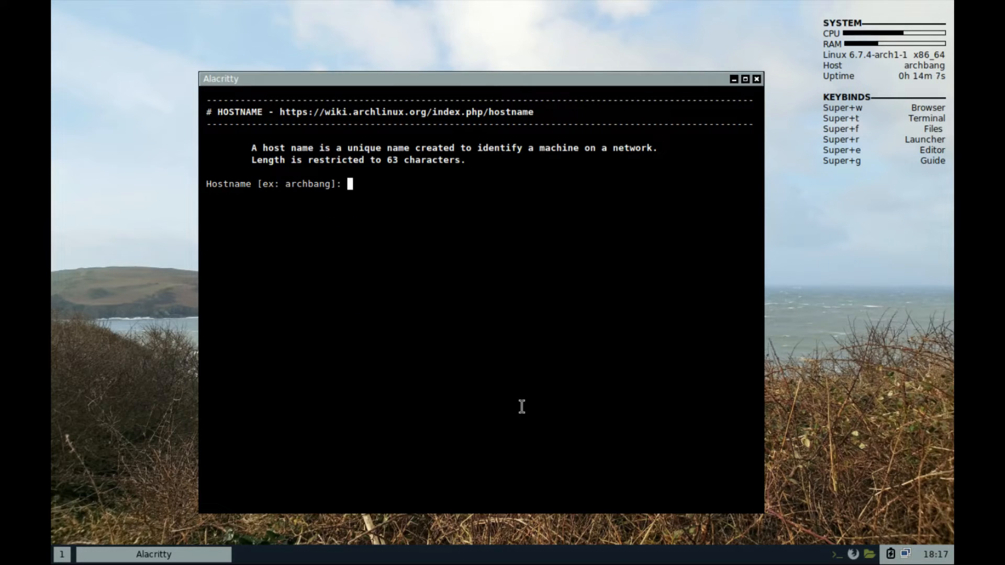
Set the hostname to lxrea and return to the installer main menu
type("lxrea")
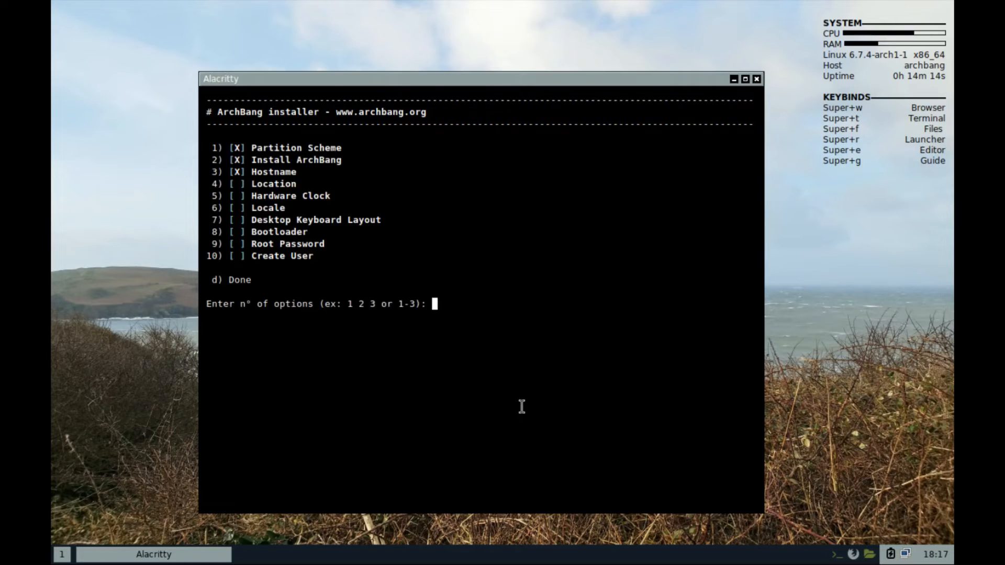
Run the Location step and choose time zone entry 44
type("4")
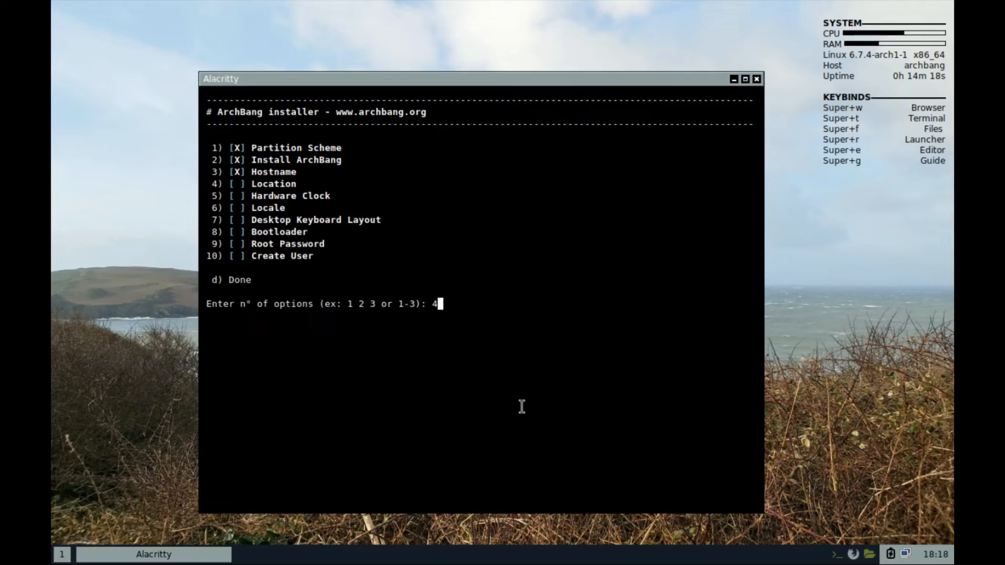
key("Return")
type("1")
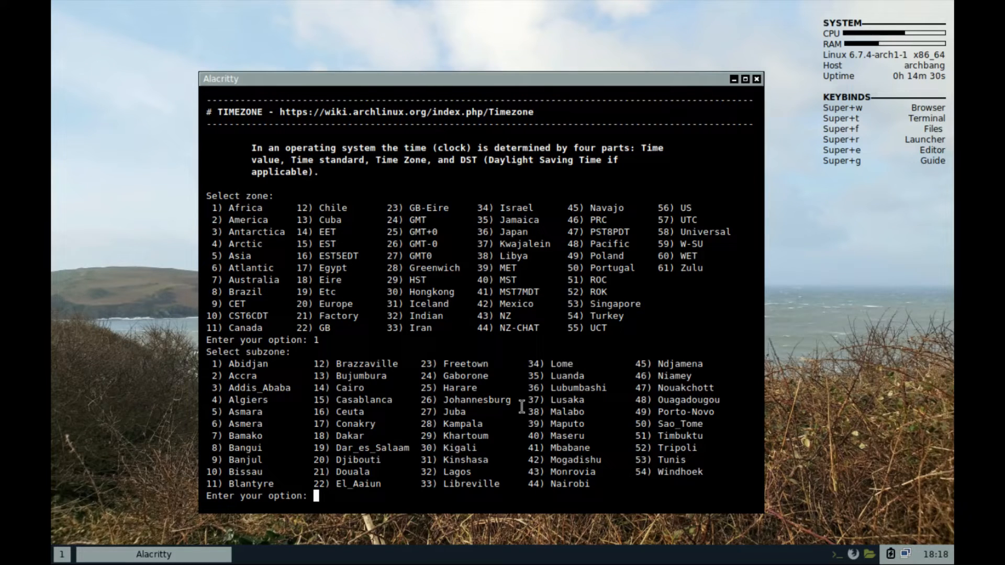
type("44")
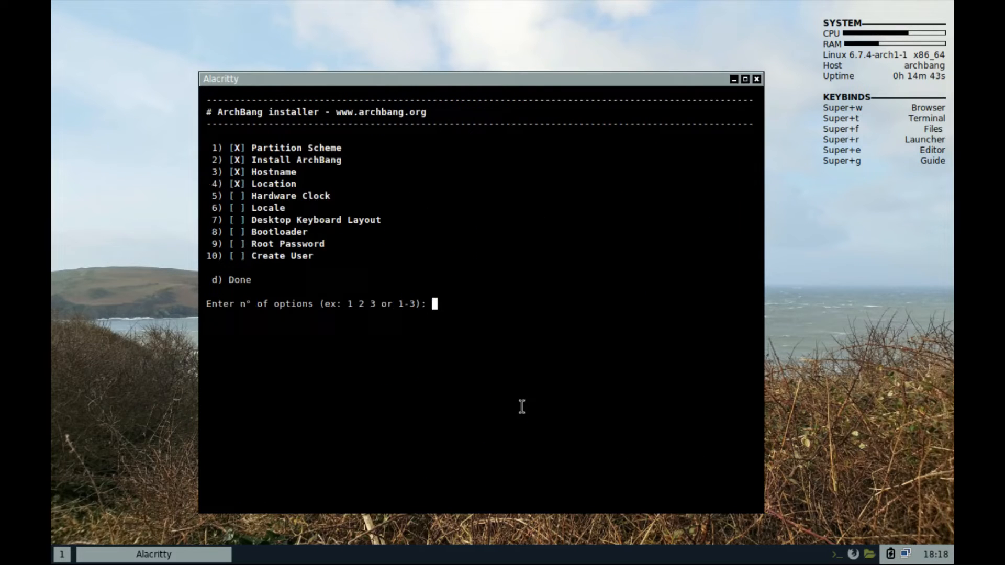
Configure the hardware clock and set the locale to en_US (entry 94)
type("5")
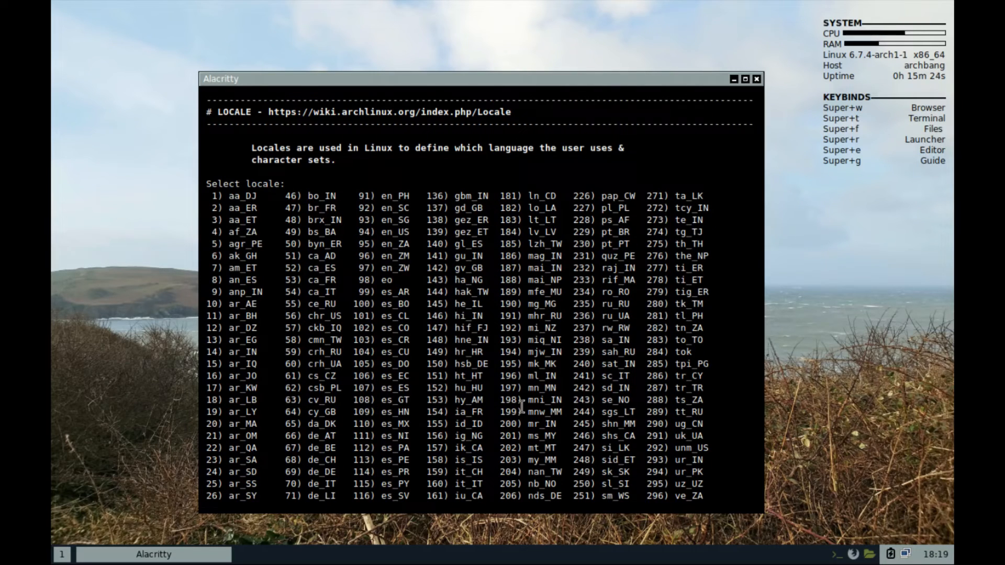
type("94")
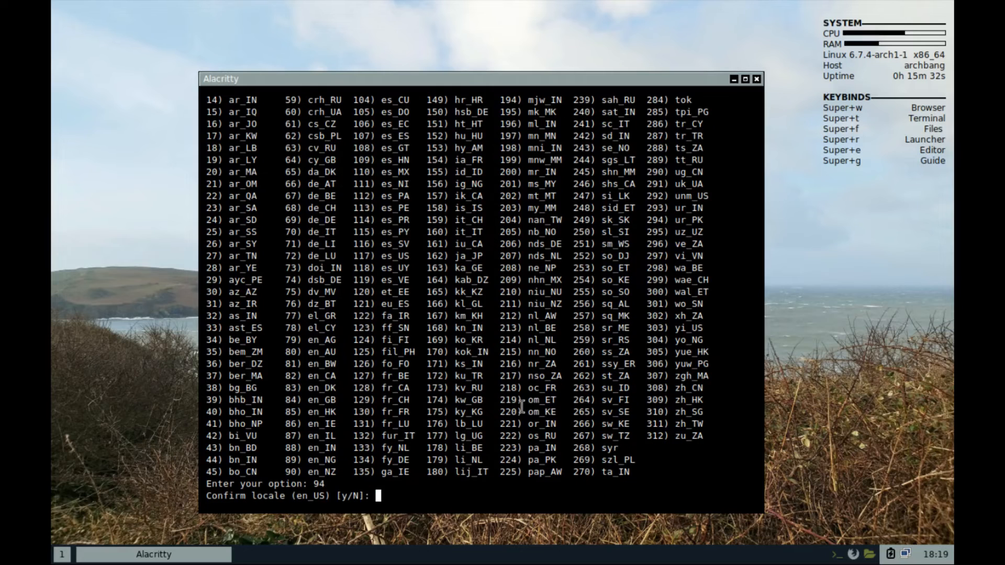
type("y")
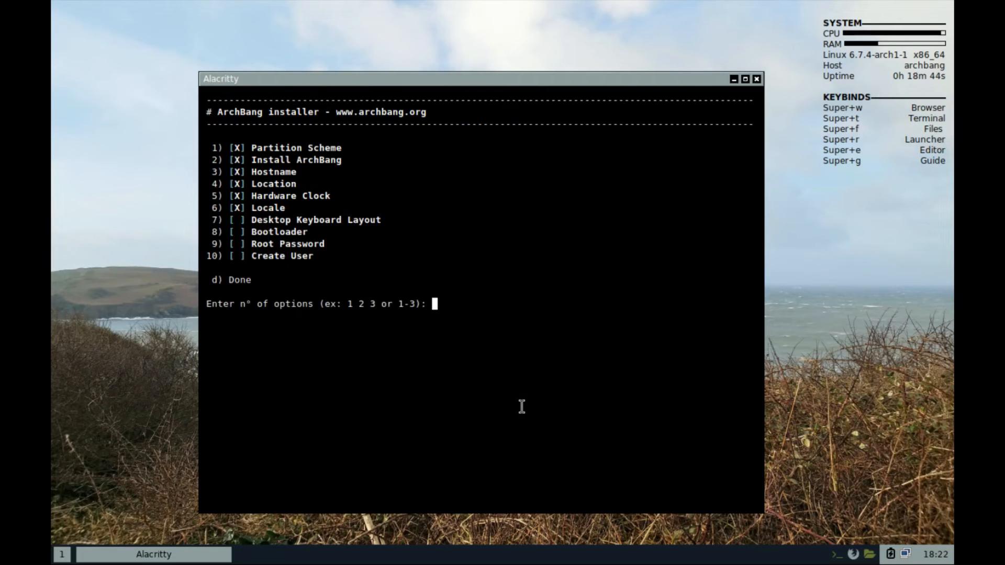
Set the desktop keyboard layout to us (entry 96)
type("7")
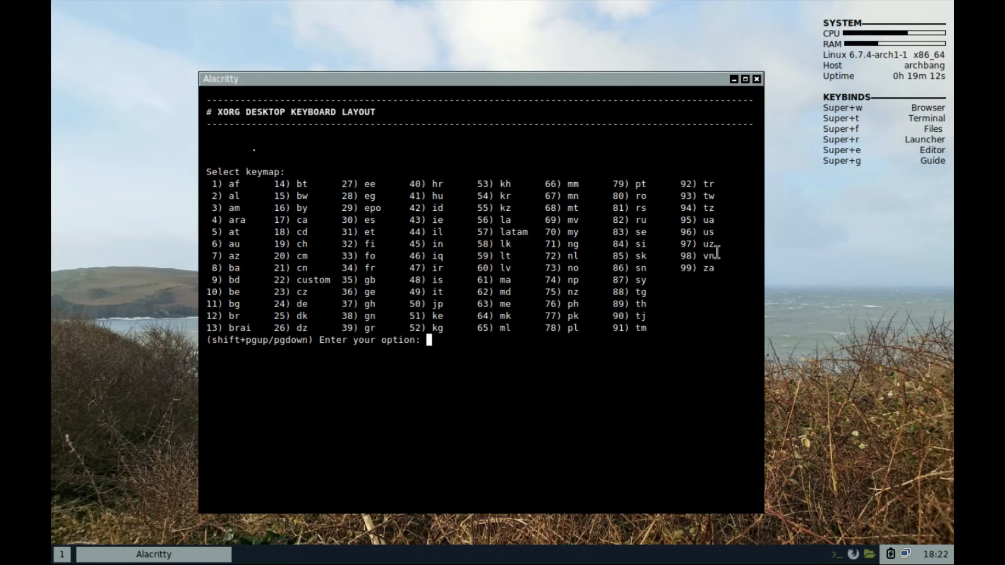
type("96")
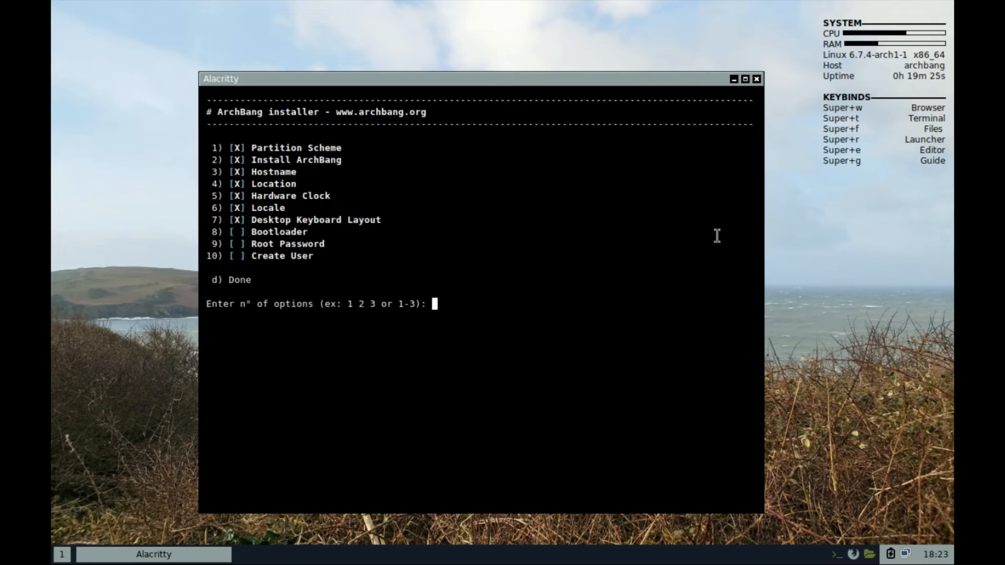
Install the GRUB bootloader with the Automatic option
type("8")
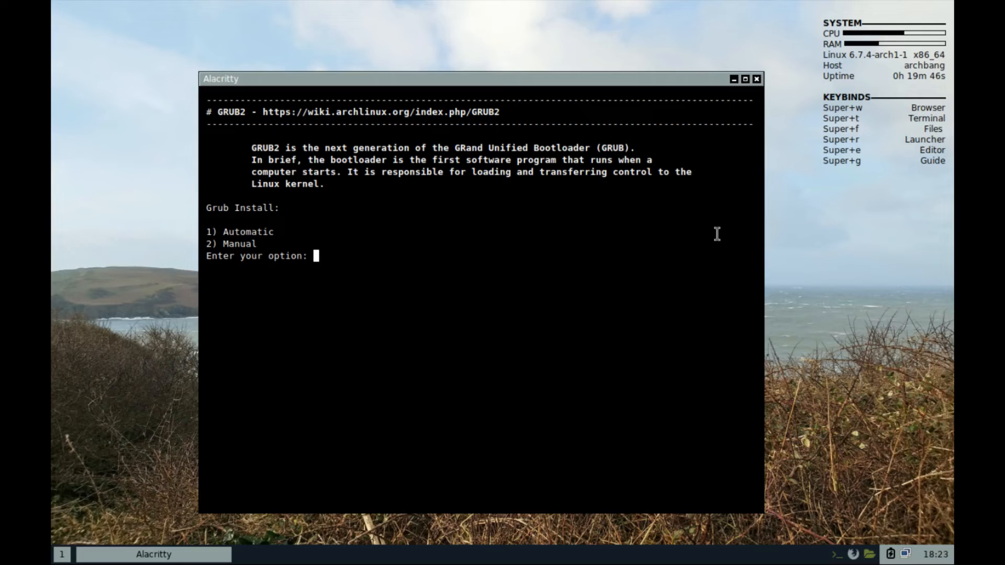
type("1")
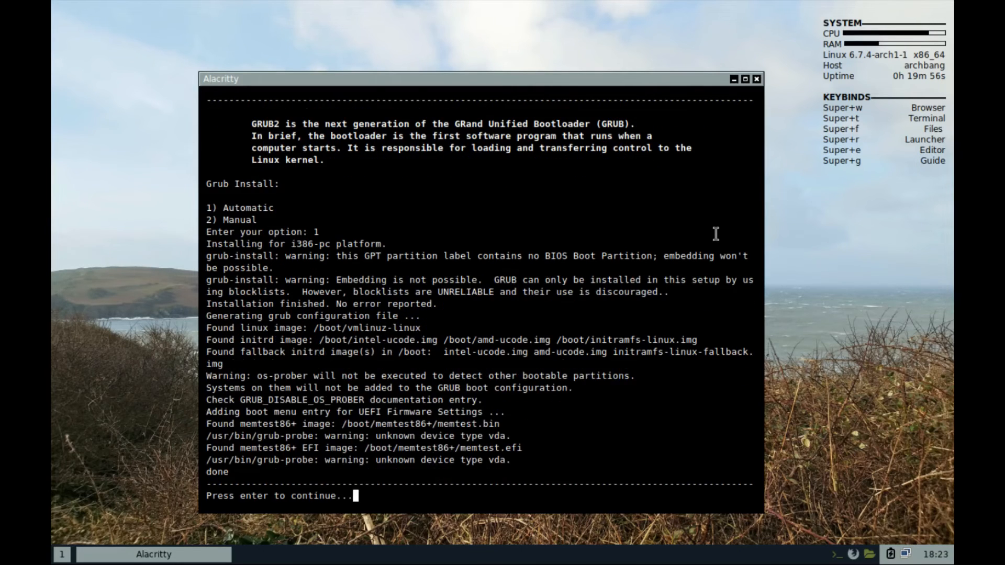
key("enter")
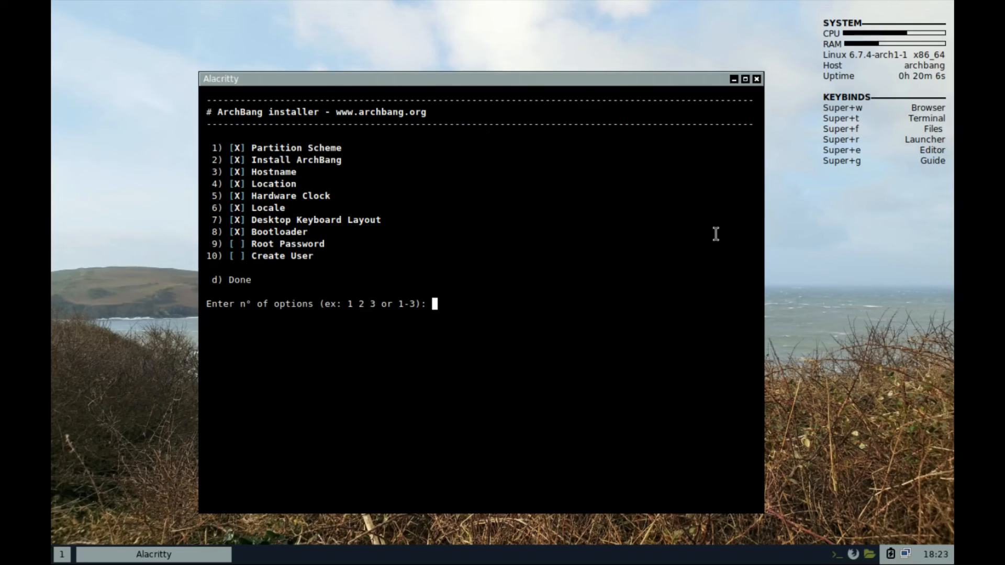
Set the root password in installer step 9
type("9")
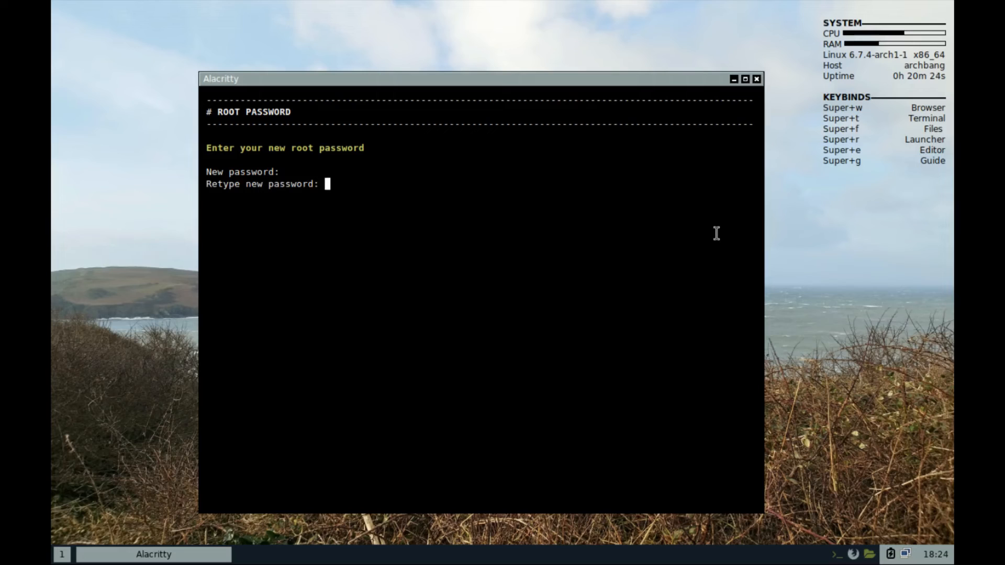
key("enter")
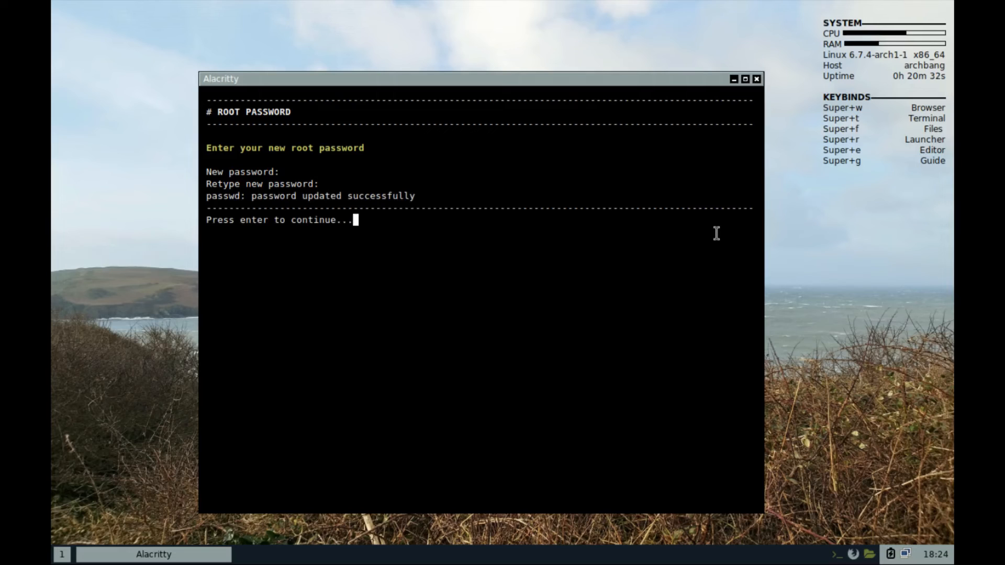
key("enter")
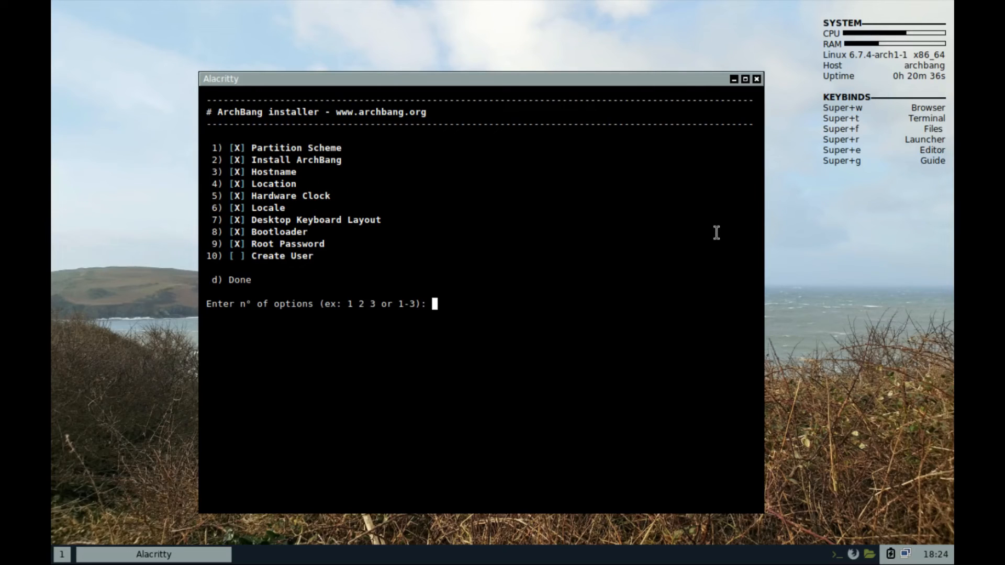
Create the new user 'al' with a password in step 10
type("10")
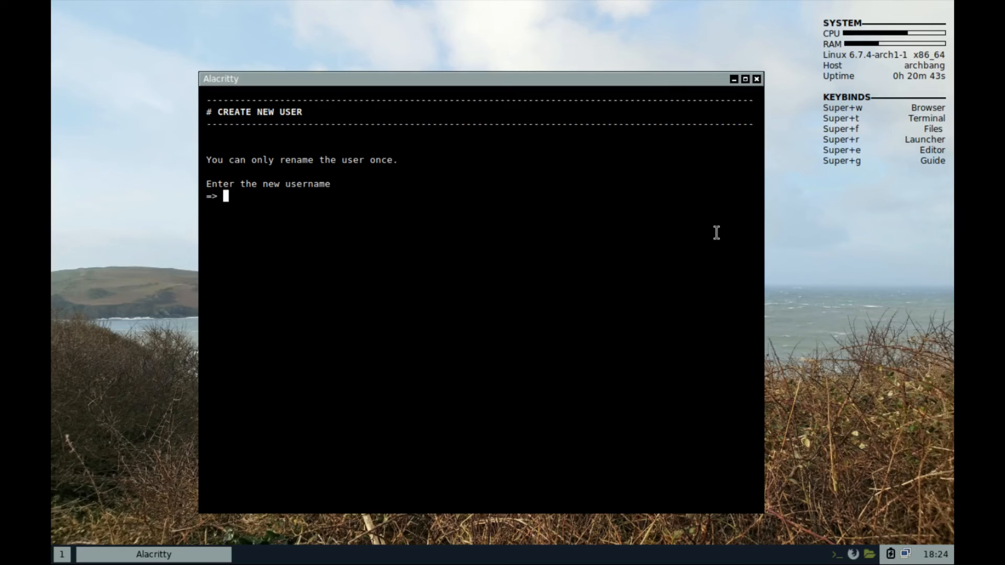
type("alex")
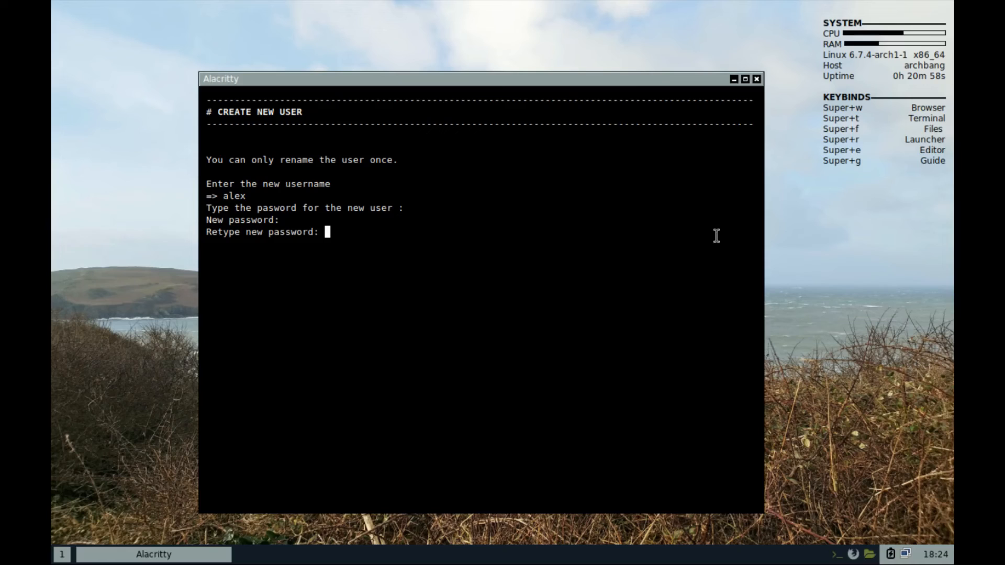
key("Return")
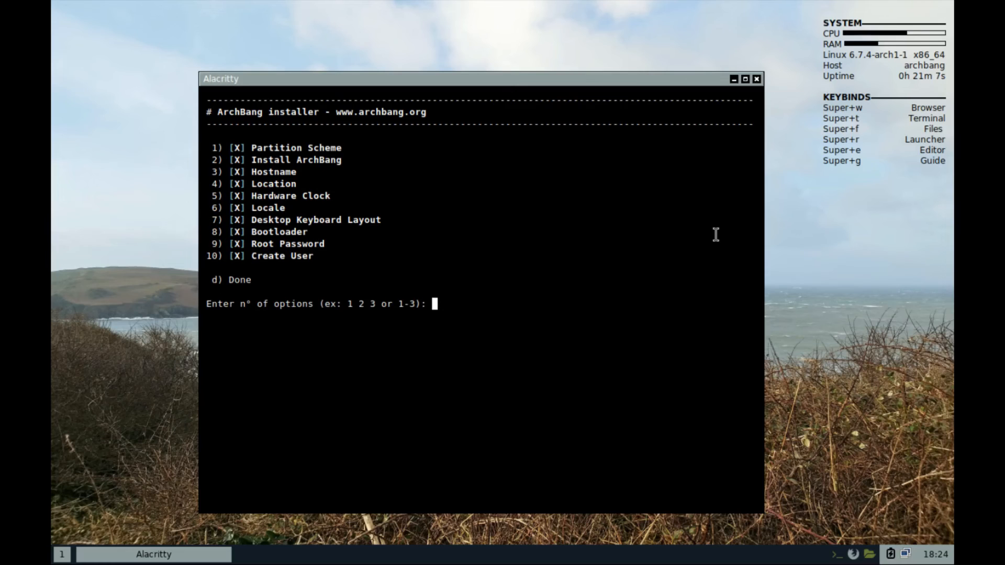
Finish the installer with Done, reboot, and log in as 'al' on the new system
type("d")
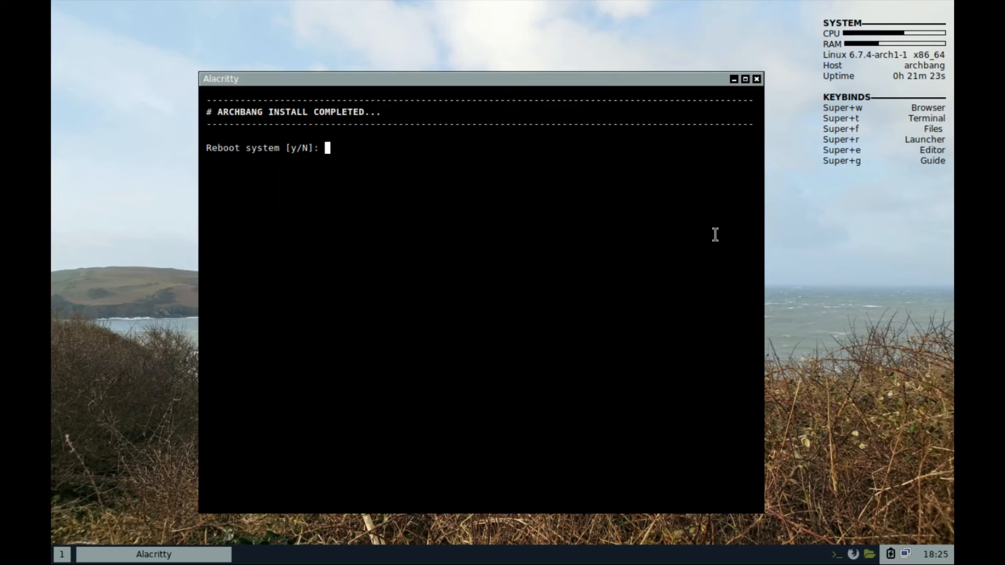
type("y")
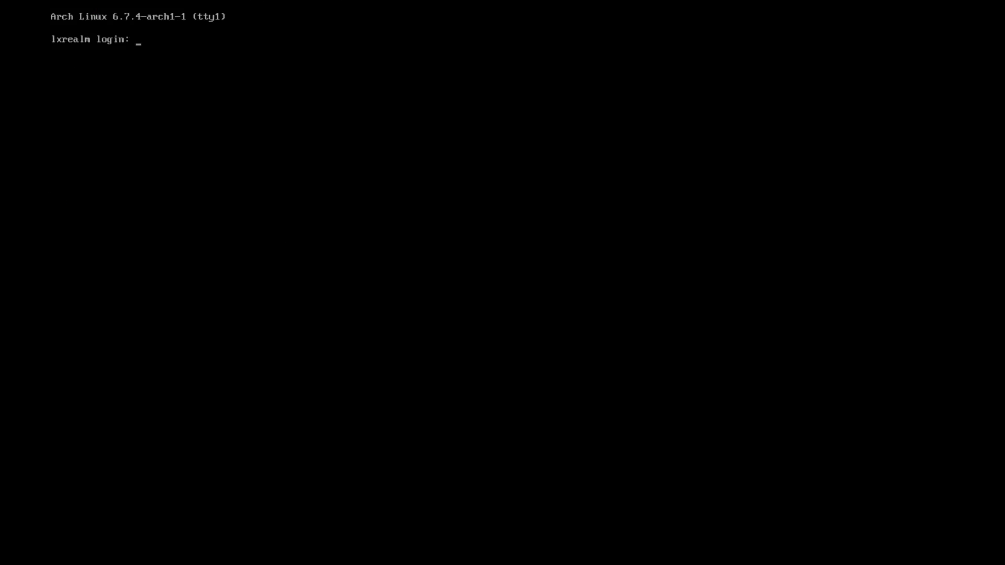
type("al")
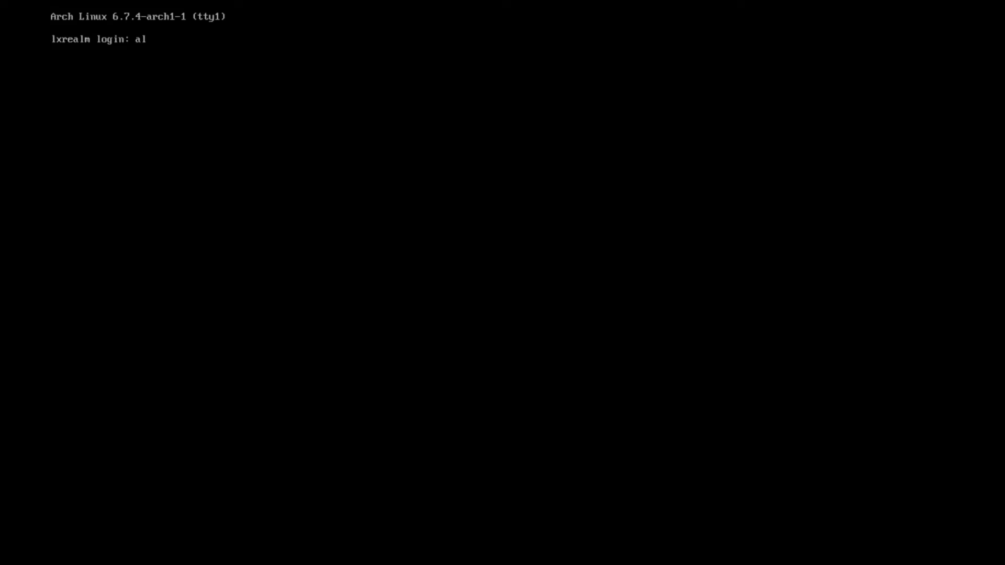
type("ex")
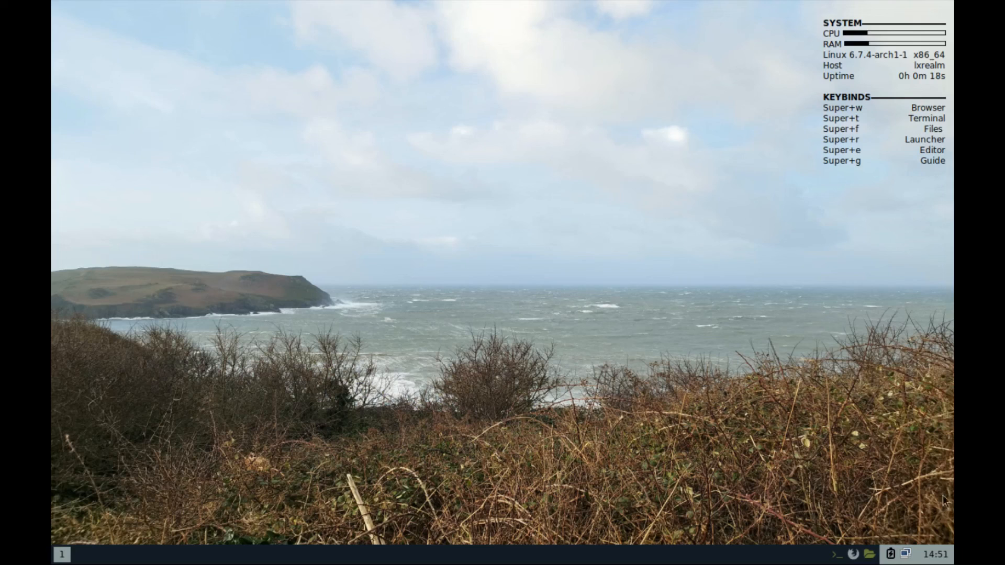
Run neofetch in a terminal, then show Thunar's About window reporting version 4.18.10
key("Super+t")
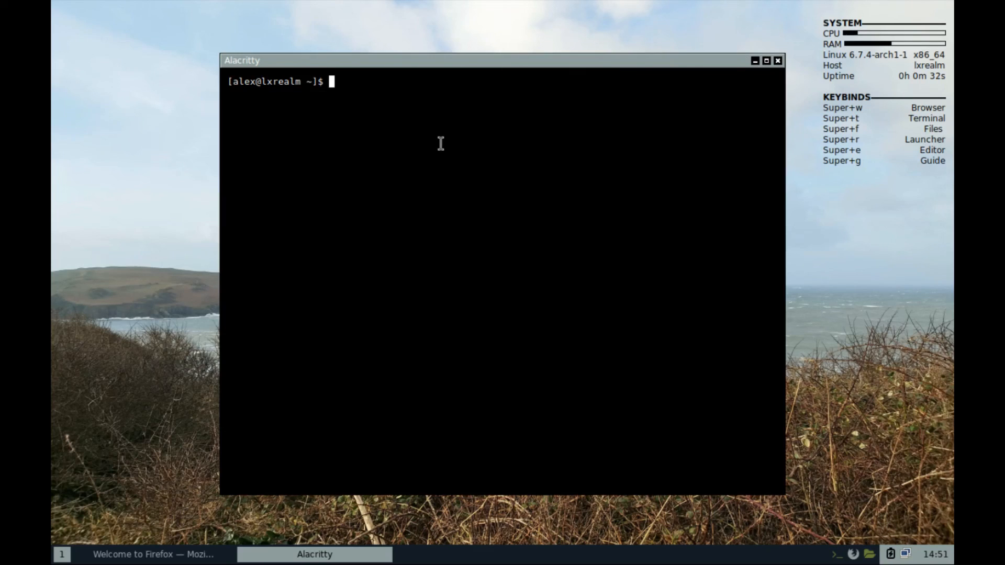
type("neofetch")
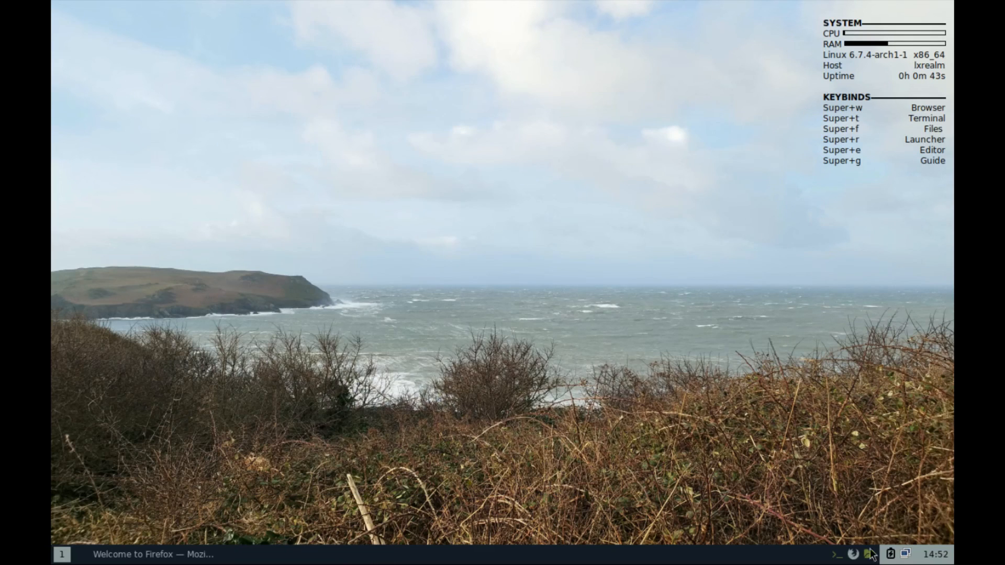
left_click(470, 119)
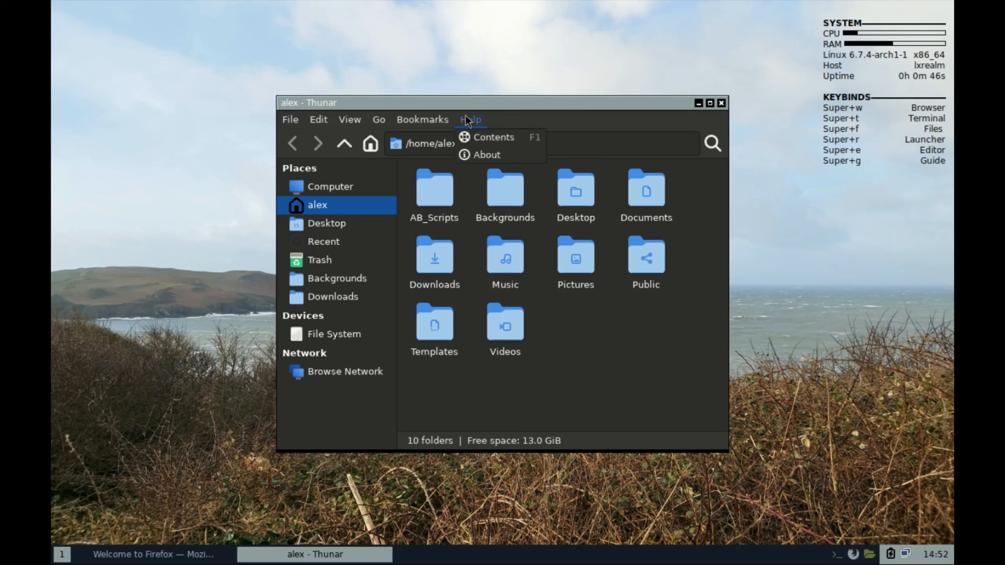
left_click(485, 155)
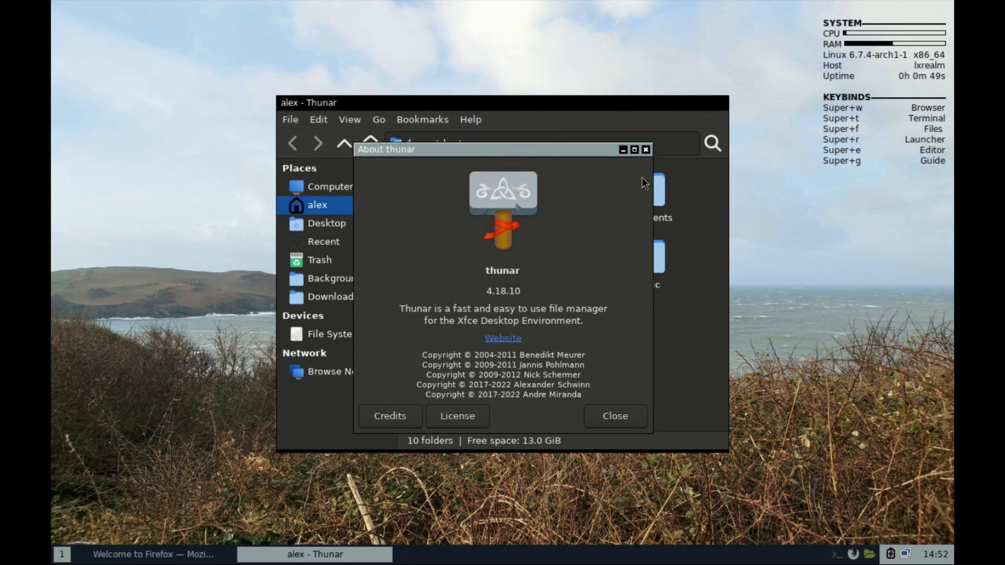